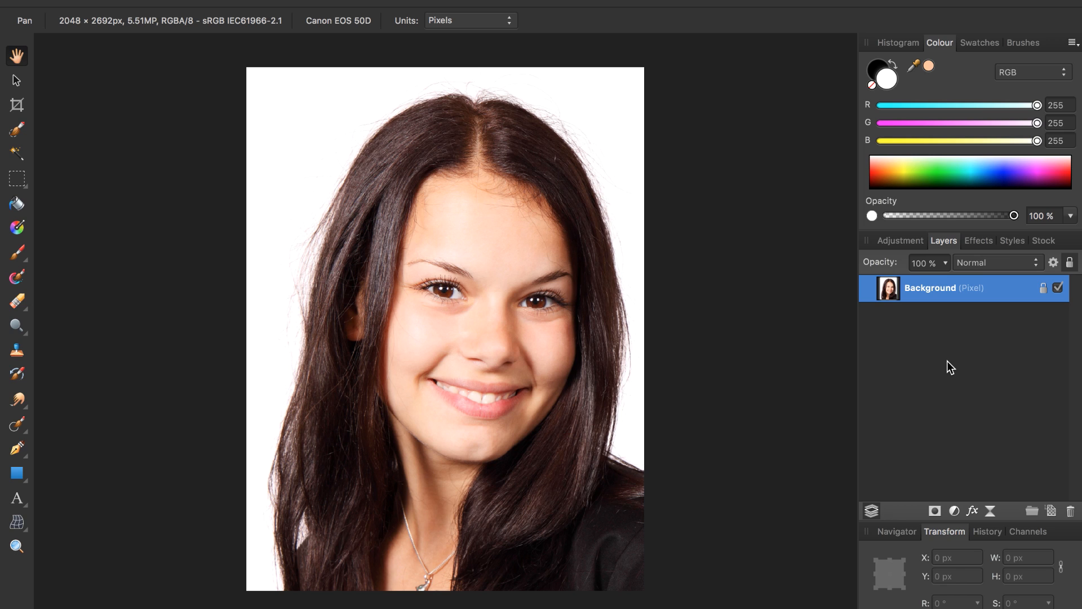
pyautogui.moveTo(55, 175)
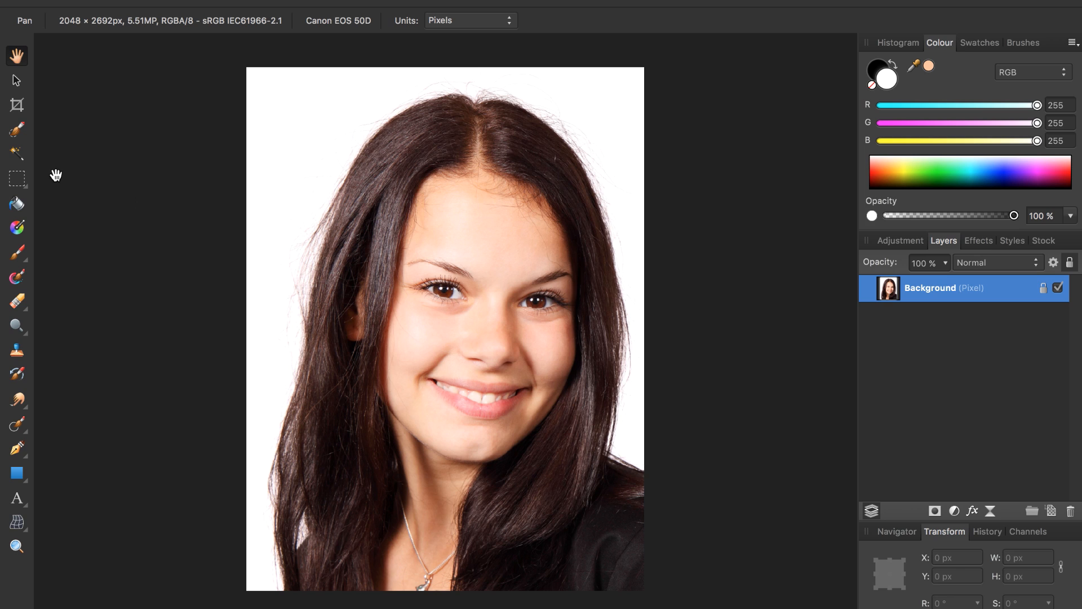
pyautogui.moveTo(16, 153)
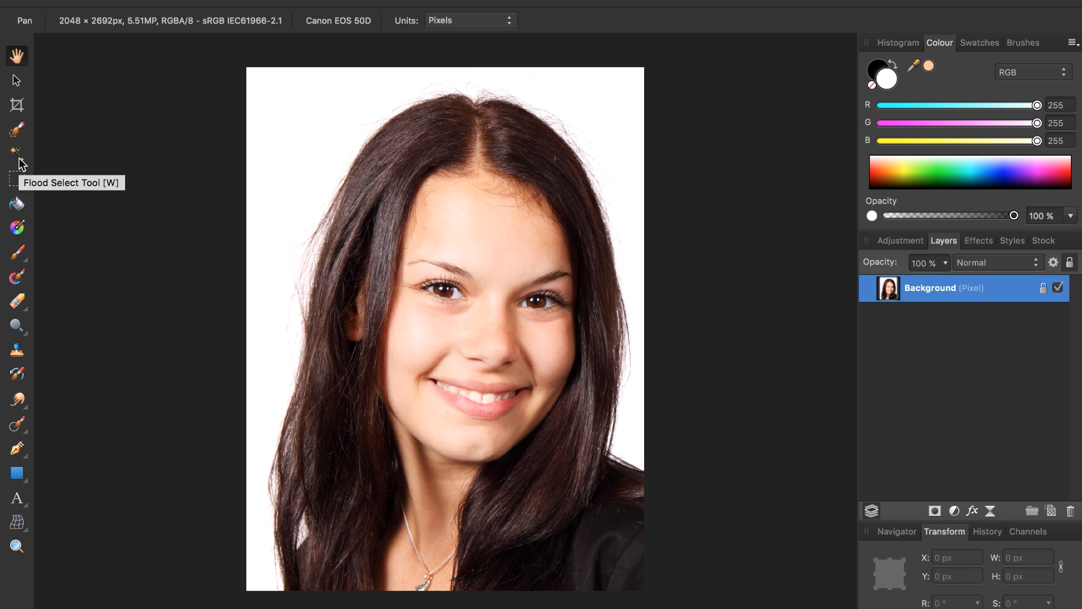
# - Pick the Flood Select Tool and lower its Tolerance to 10%
pyautogui.click(16, 154)
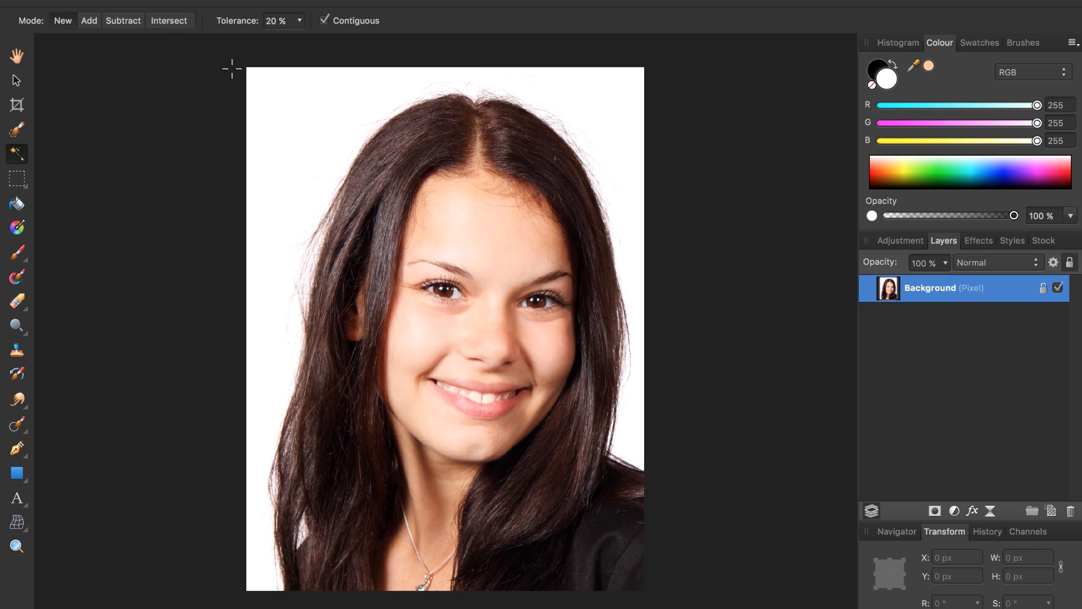
pyautogui.moveTo(309, 27)
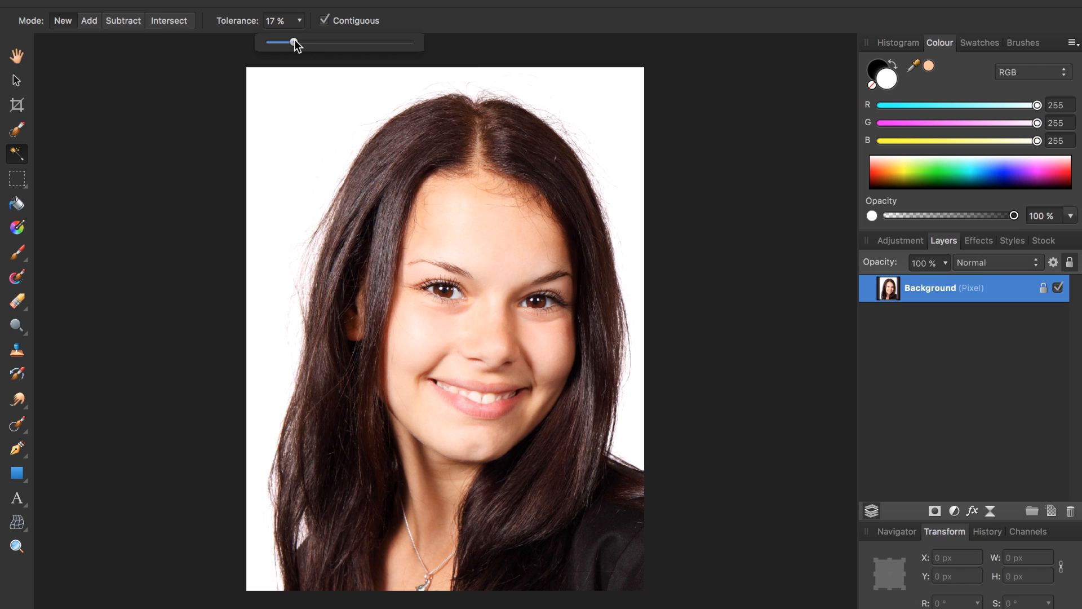
pyautogui.moveTo(293, 43); pyautogui.dragTo(283, 42)
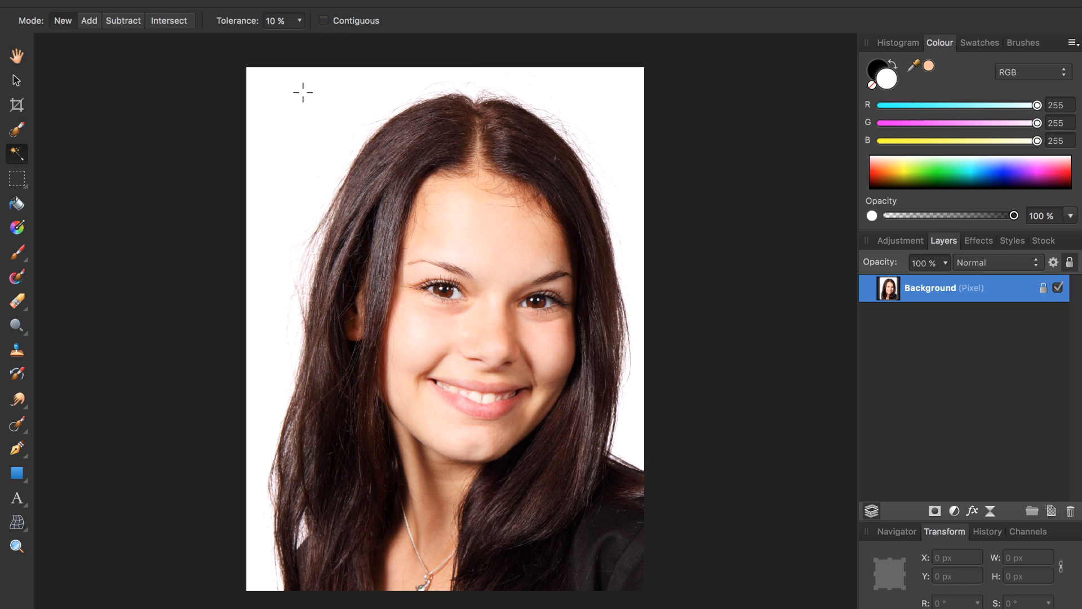
pyautogui.moveTo(287, 110)
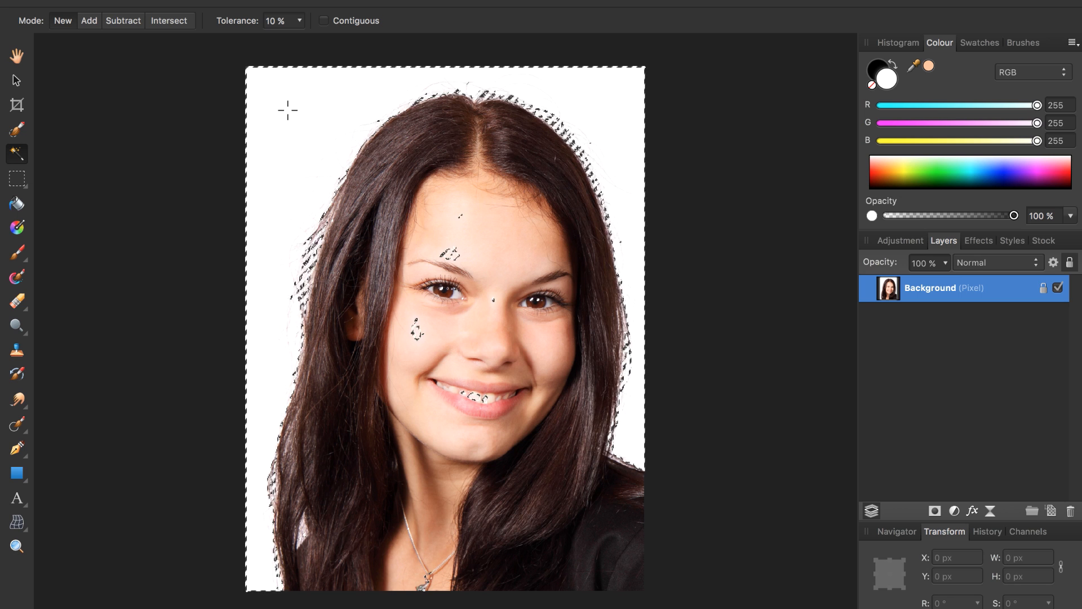
pyautogui.moveTo(470, 236)
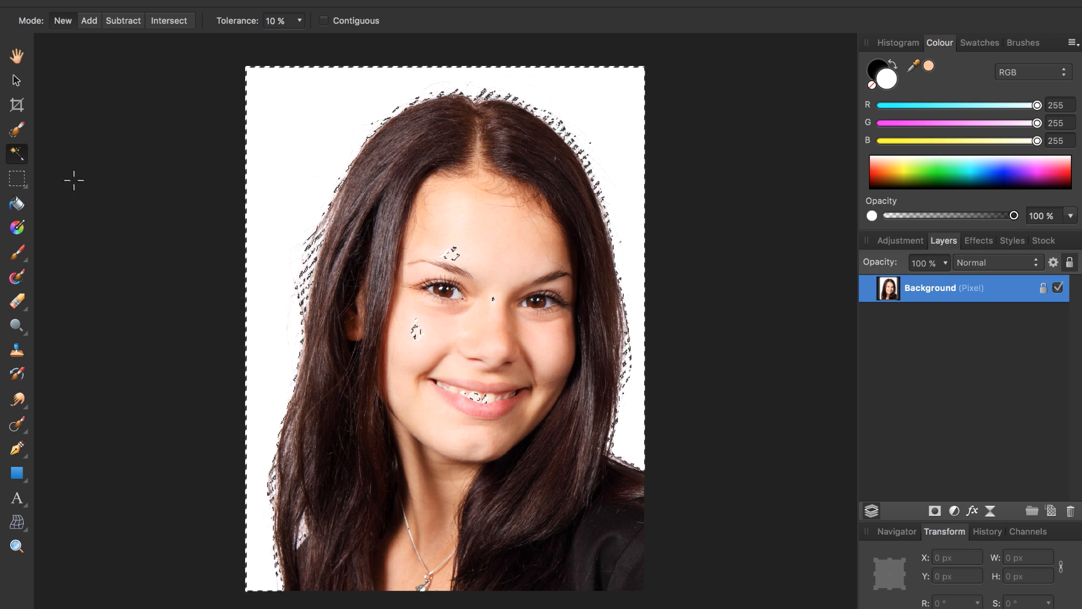
pyautogui.moveTo(16, 129)
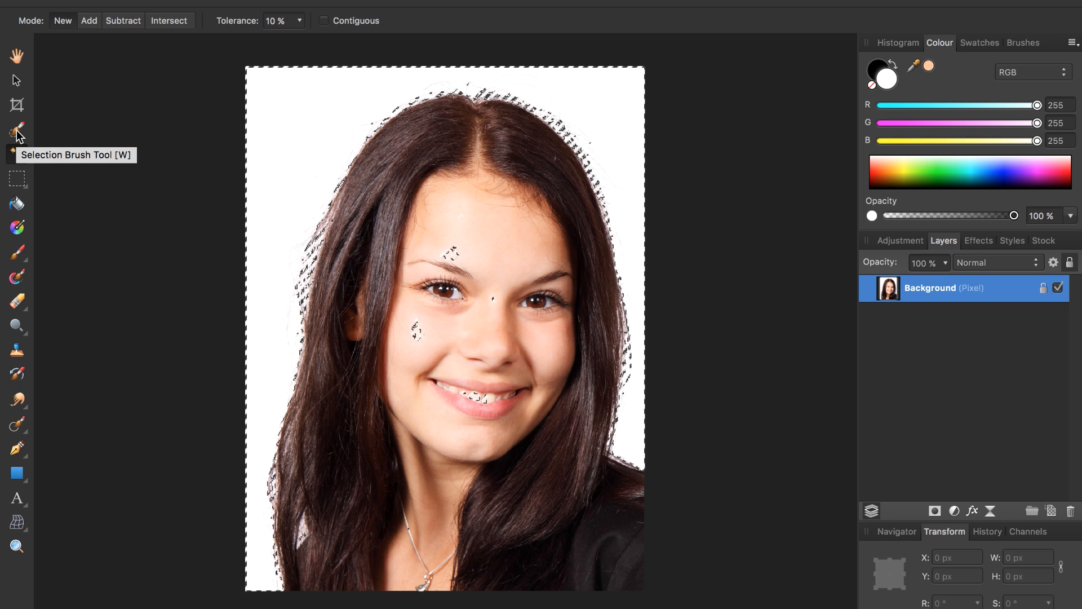
# - Switch to the Selection Brush Tool to subtract the face specks from the selection
pyautogui.click(17, 130)
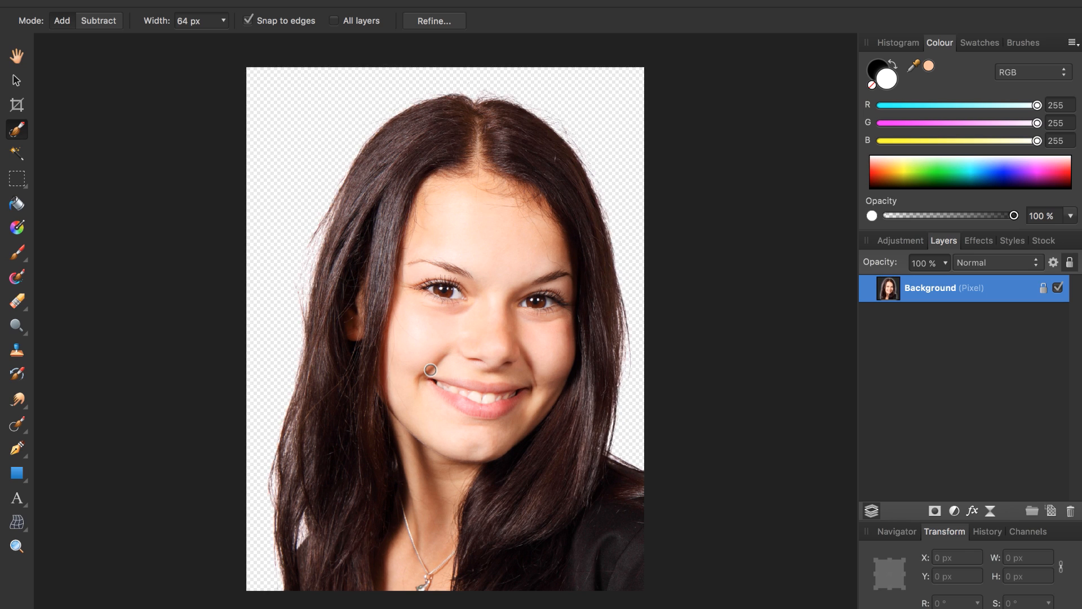
# - Add a new pixel layer and fill it with custom colour white using Edit > Fill
pyautogui.click(16, 154)
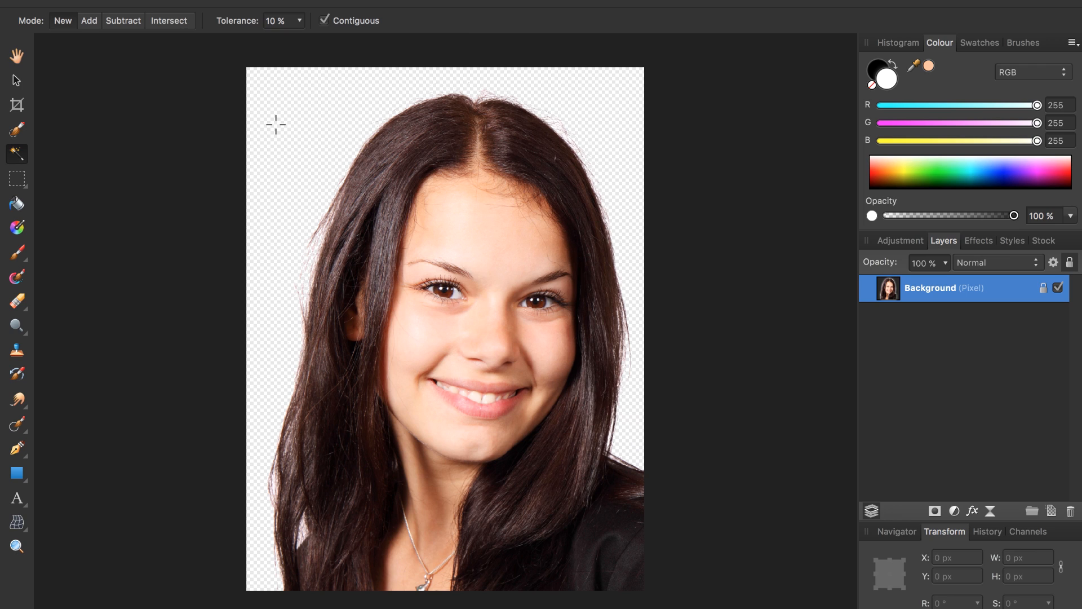
pyautogui.moveTo(507, 148)
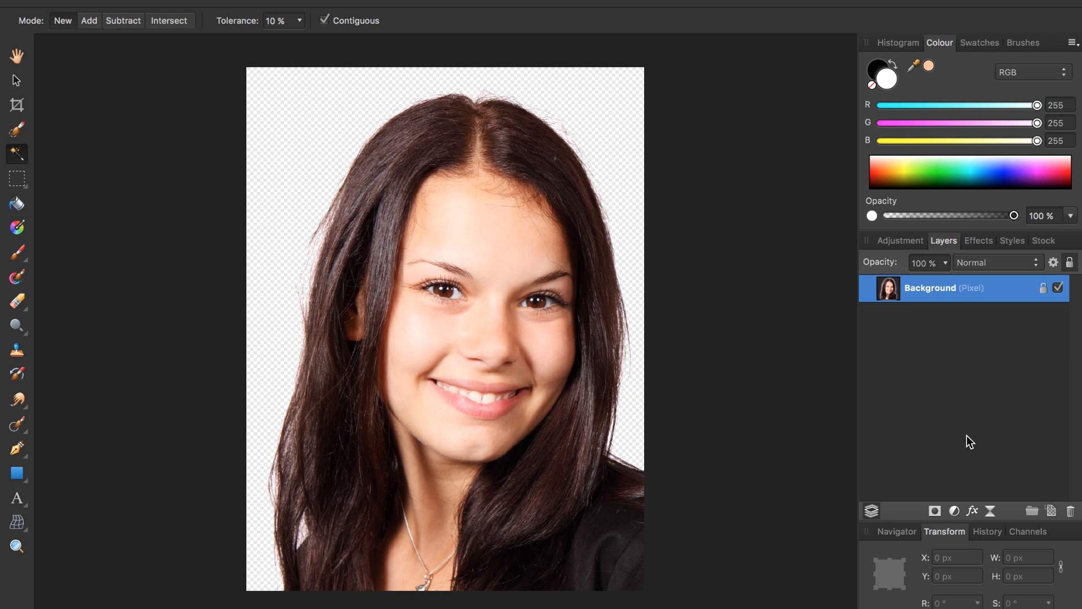
pyautogui.moveTo(1054, 519)
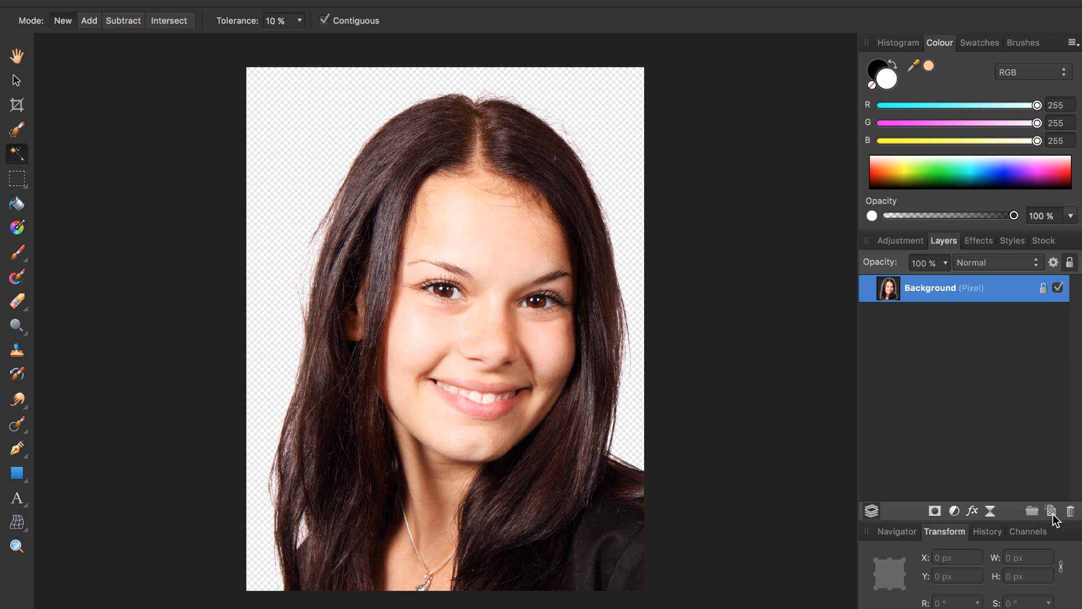
pyautogui.click(1052, 510)
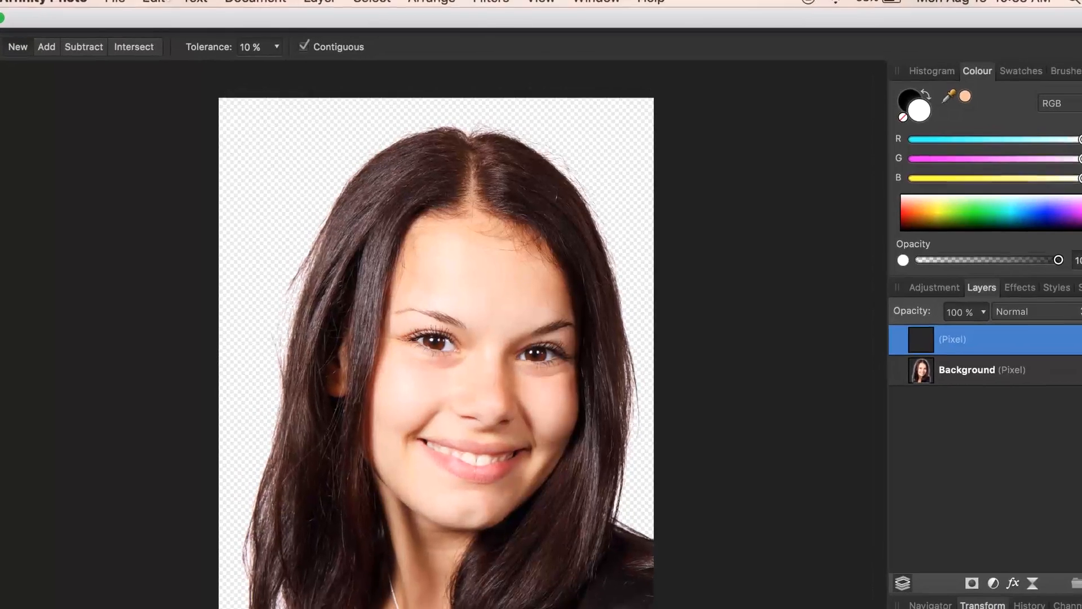
pyautogui.click(135, 9)
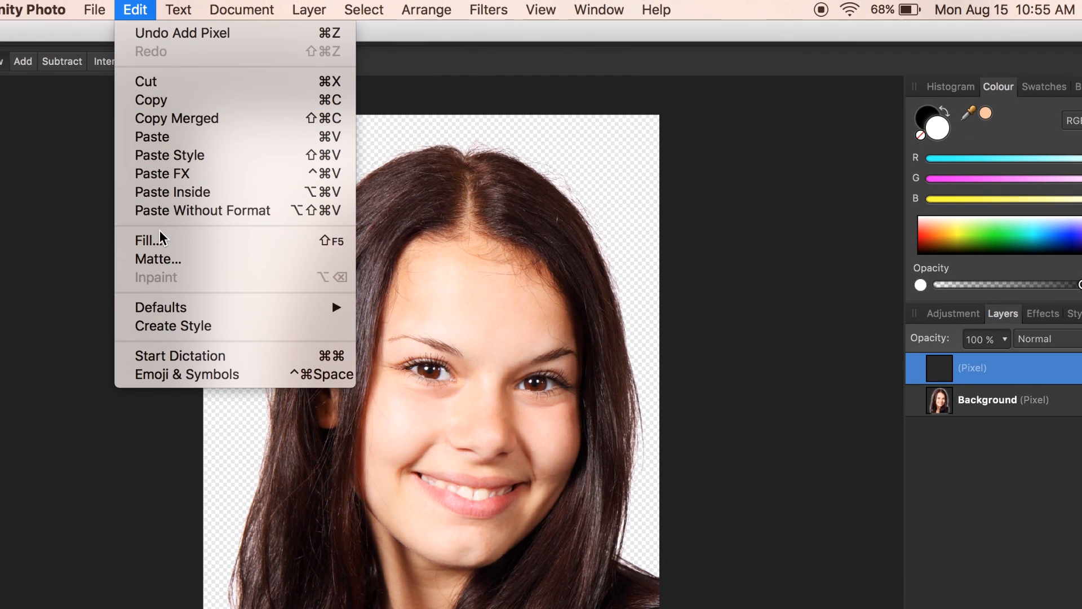
pyautogui.click(151, 240)
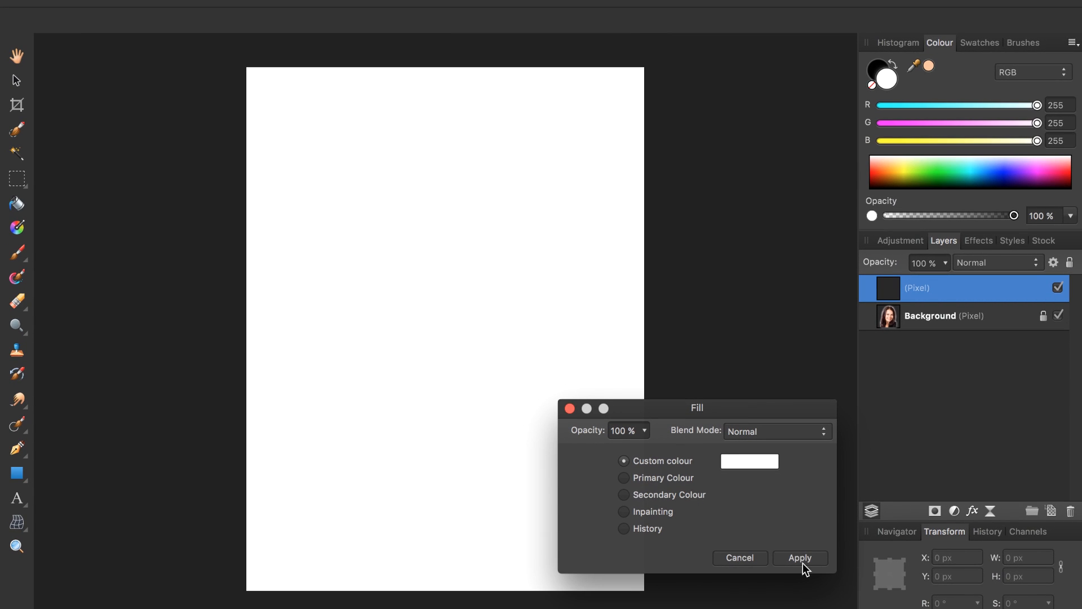
pyautogui.click(799, 557)
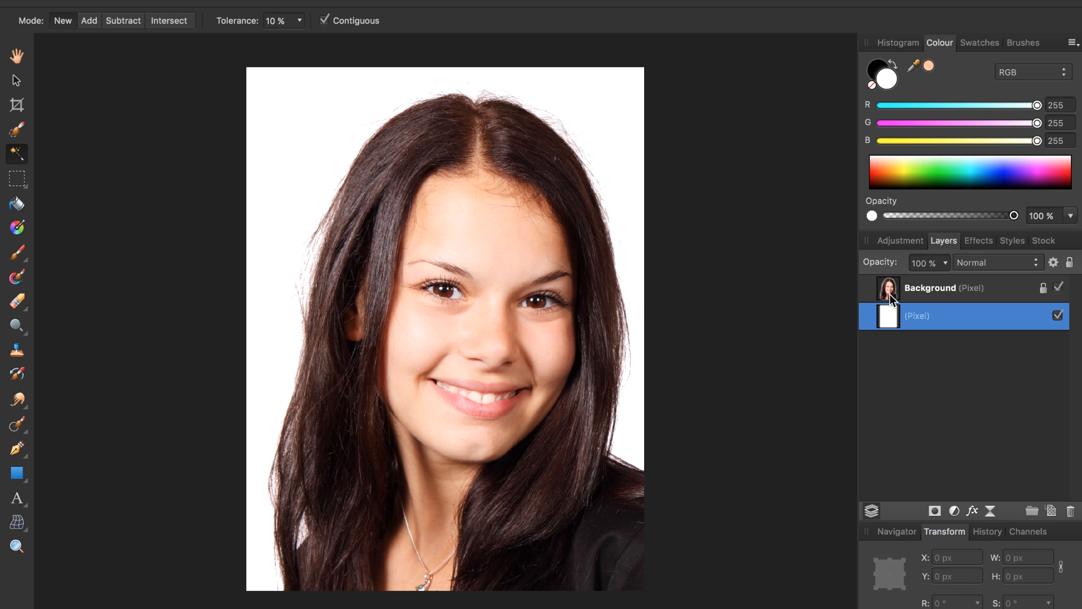
# - Select the Background portrait layer so it can be duplicated with Cmd+J
pyautogui.click(960, 288)
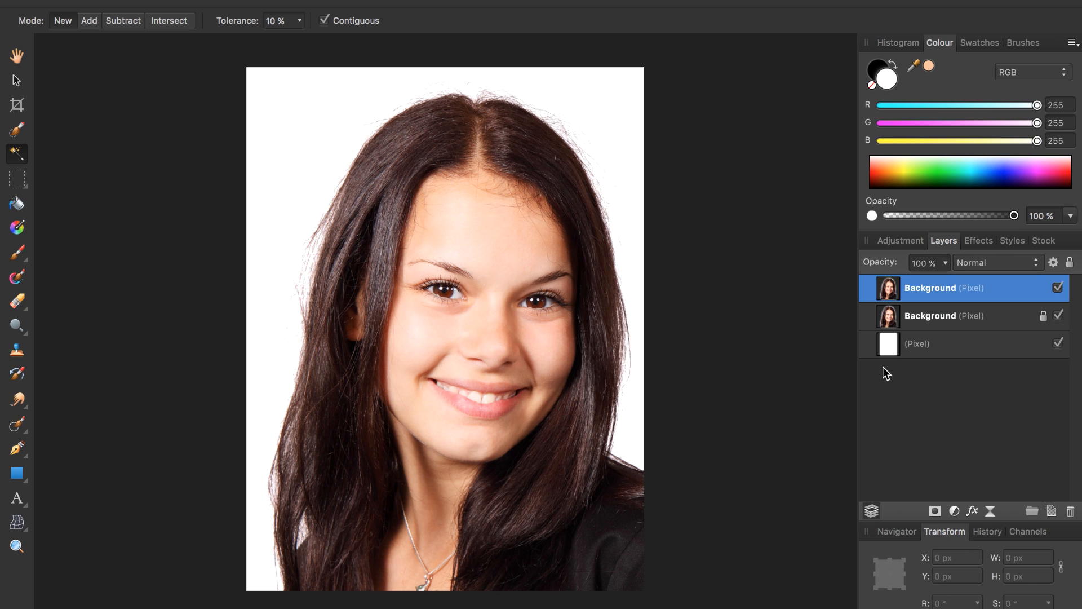
pyautogui.moveTo(875, 372)
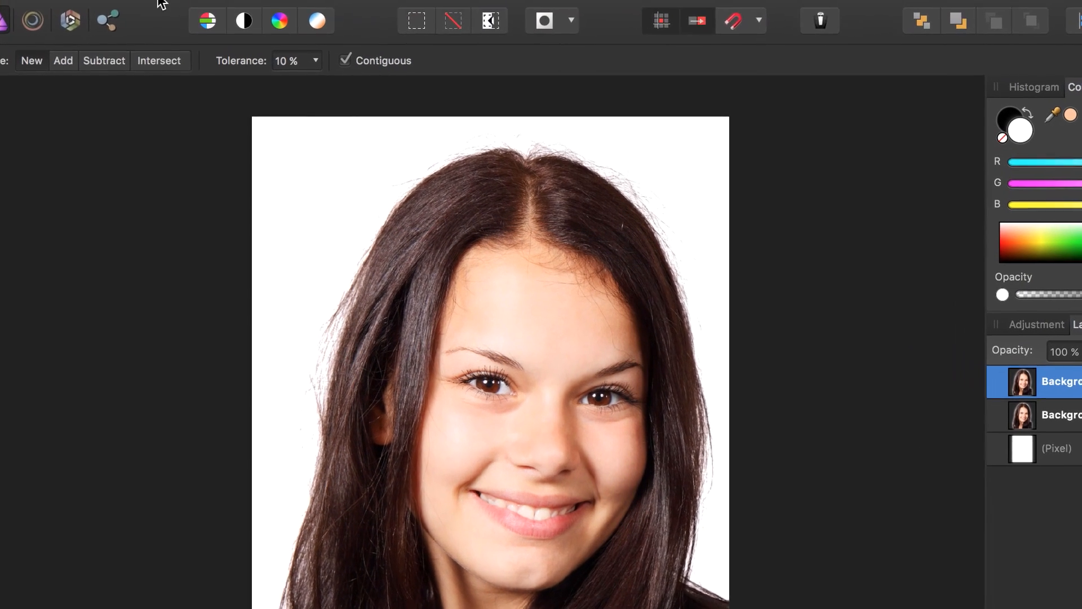
# - Place mountain.jpg into the document through File > Place
pyautogui.click(138, 9)
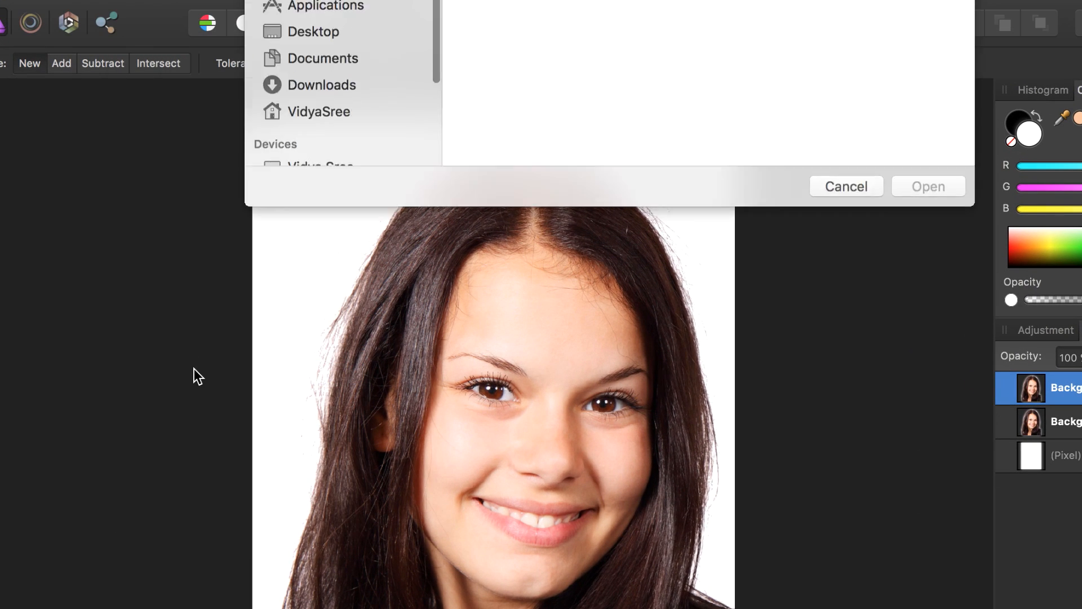
pyautogui.click(650, 76)
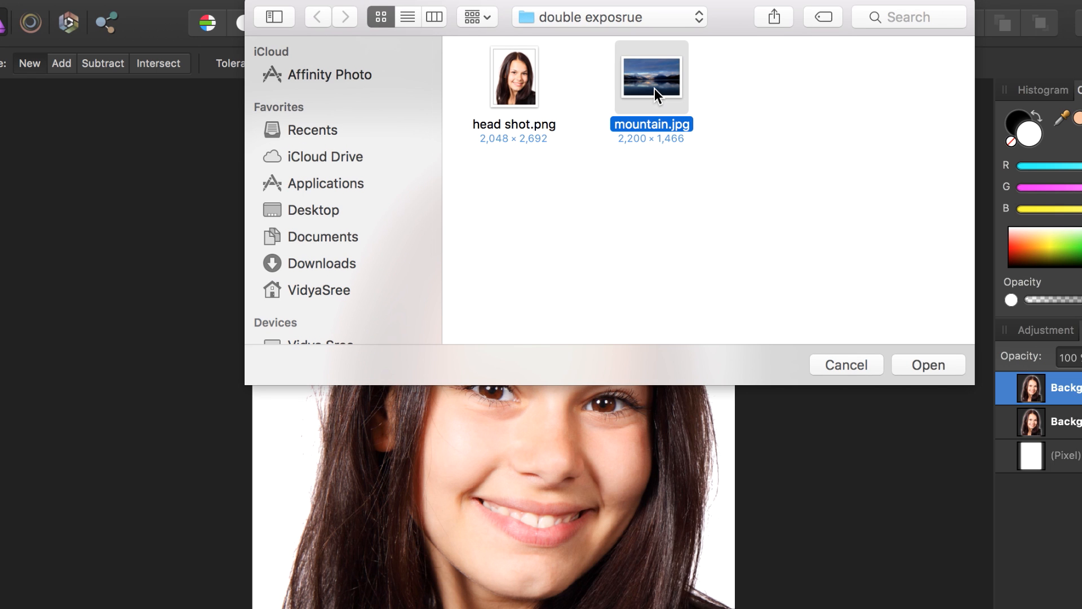
pyautogui.moveTo(928, 371)
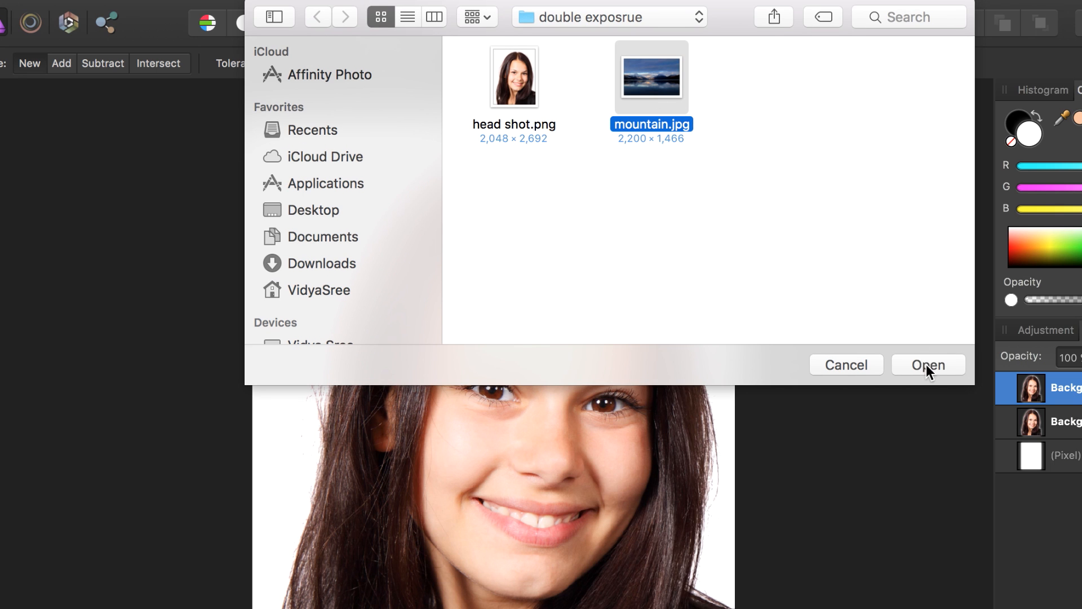
pyautogui.click(928, 364)
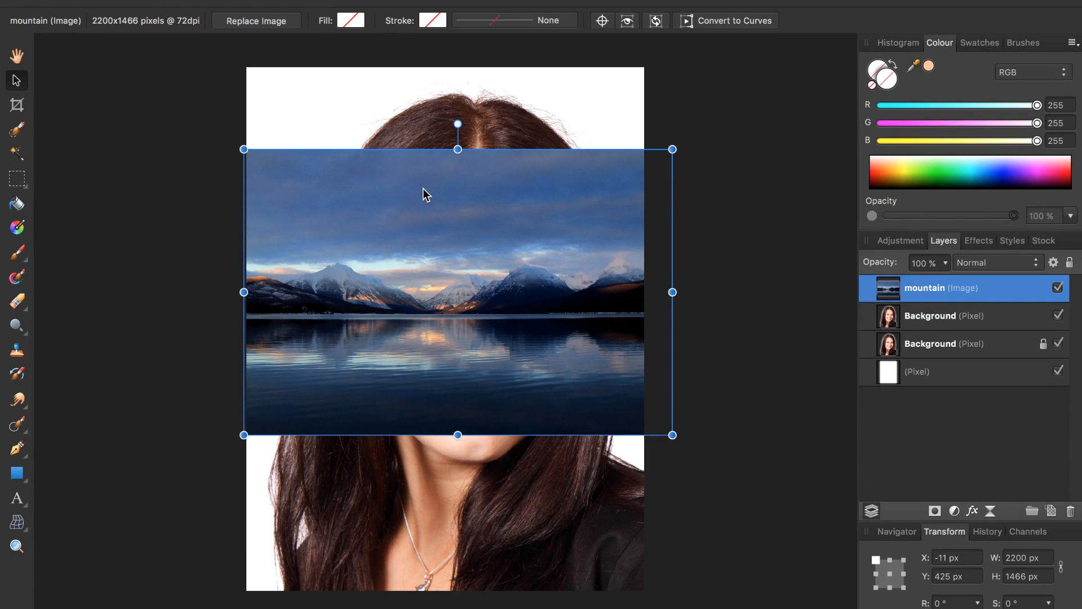
pyautogui.moveTo(450, 295)
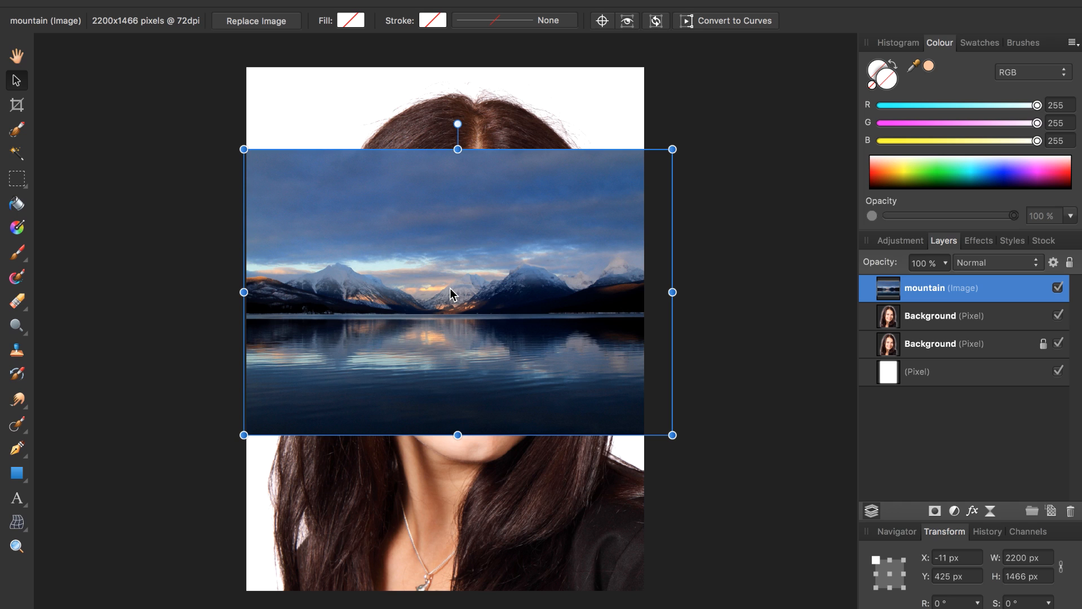
pyautogui.moveTo(241, 151)
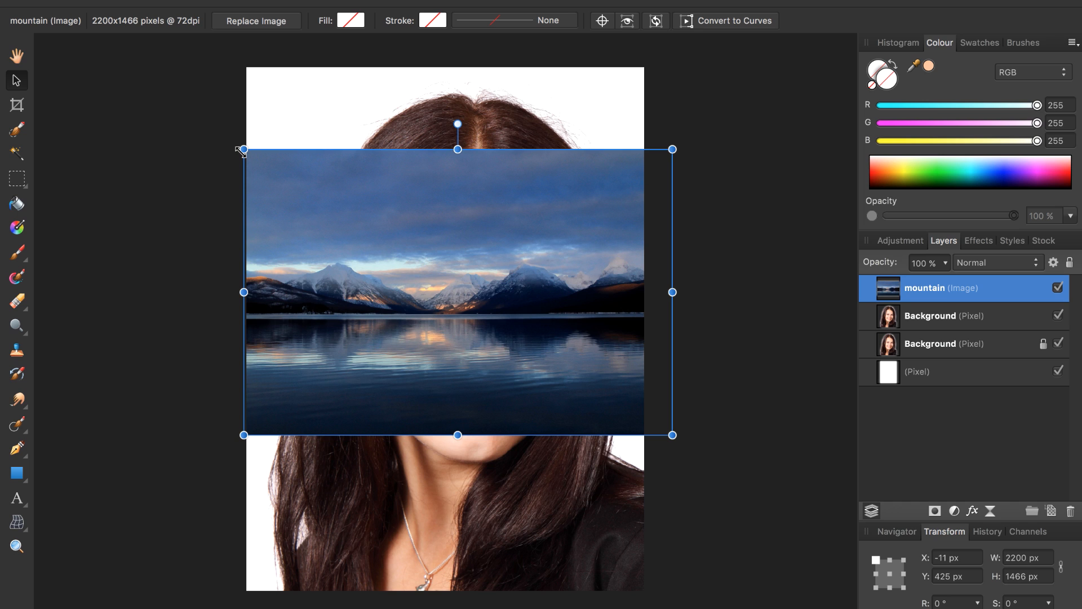
# - Drag the mountain photo's corner outward until it covers the whole portrait
pyautogui.moveTo(243, 150); pyautogui.dragTo(135, 74)
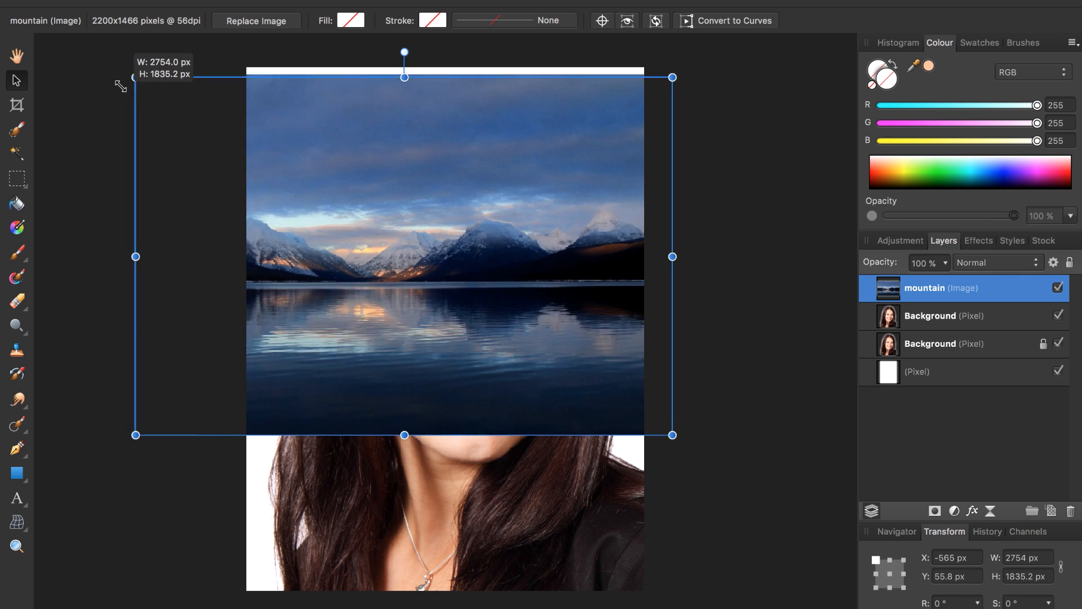
pyautogui.moveTo(135, 76); pyautogui.dragTo(110, 61)
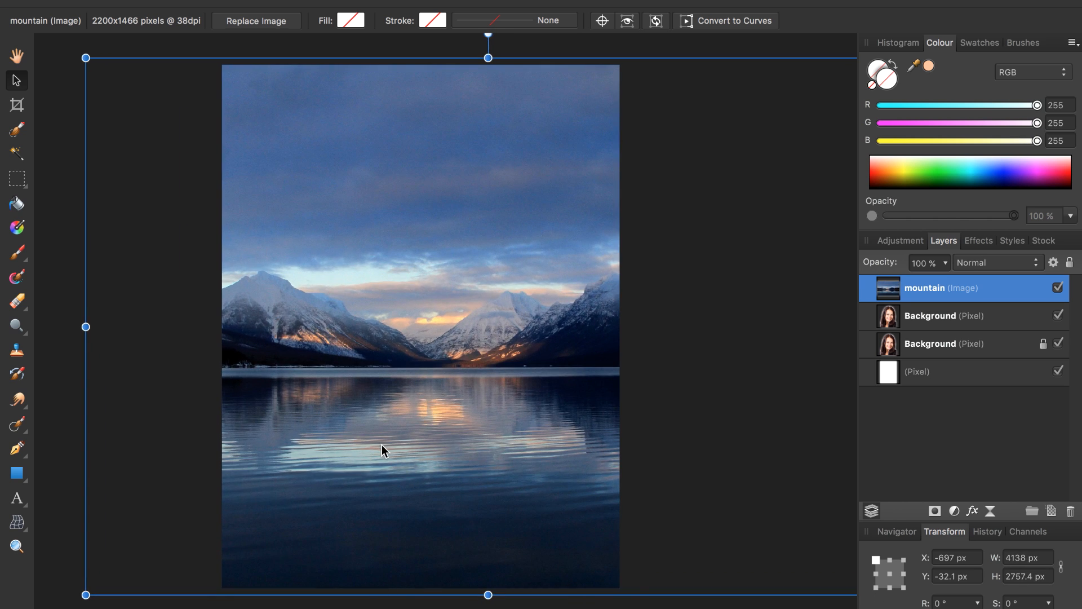
pyautogui.moveTo(327, 482)
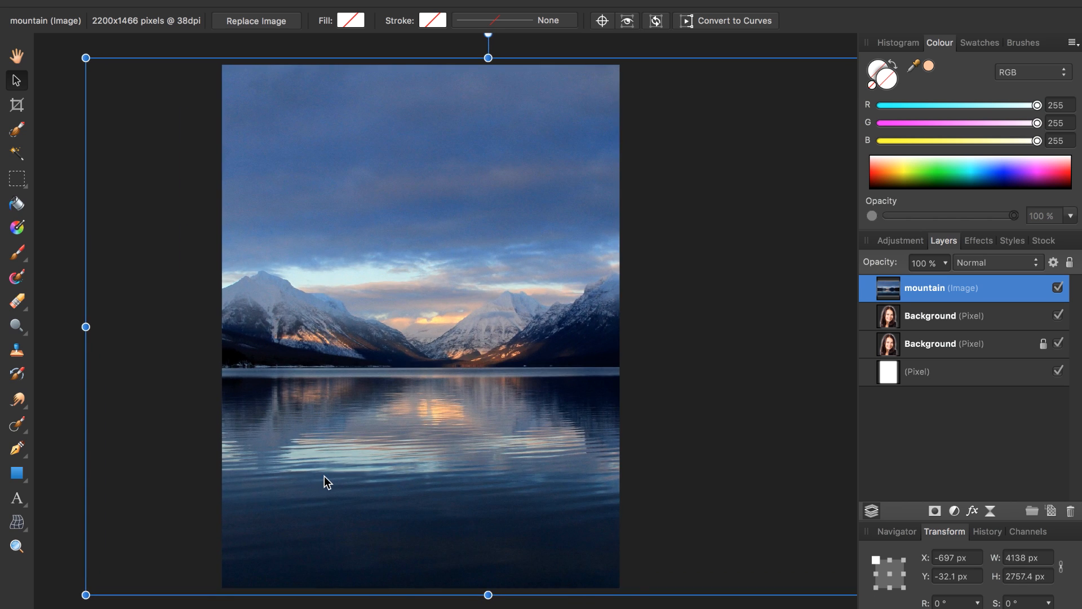
pyautogui.moveTo(374, 474)
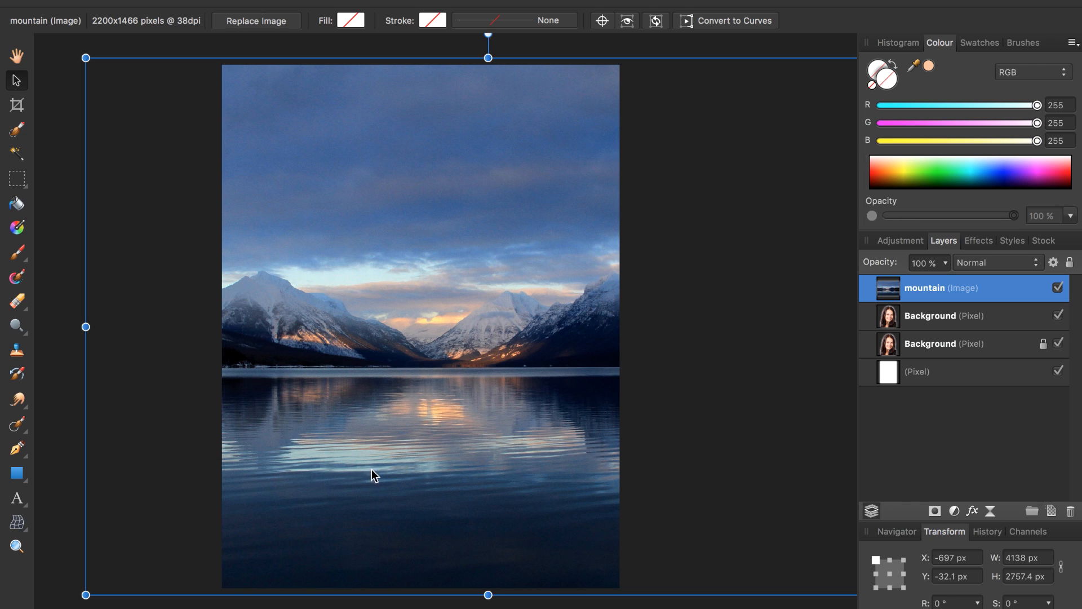
pyautogui.moveTo(892, 293)
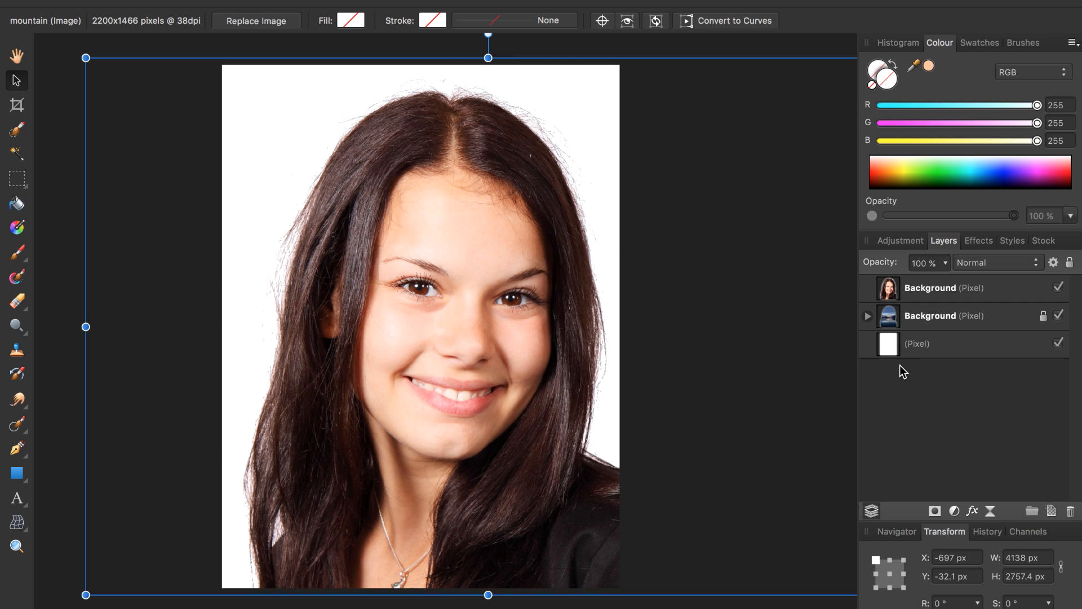
pyautogui.moveTo(1058, 287)
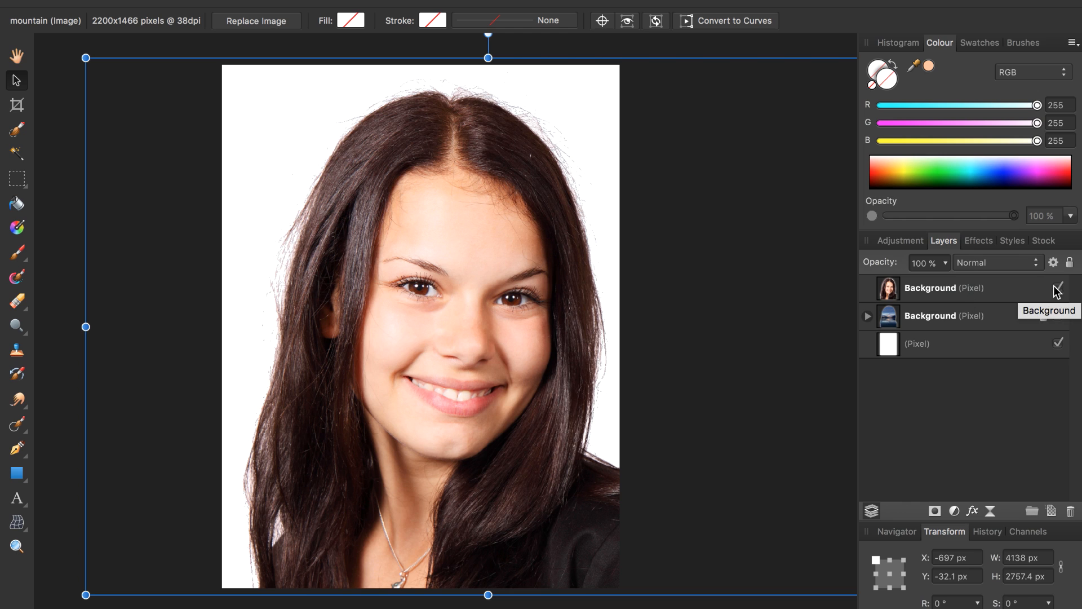
# - Hide the top portrait layer, expand the silhouette layer, and select the nested mountain image
pyautogui.click(1059, 288)
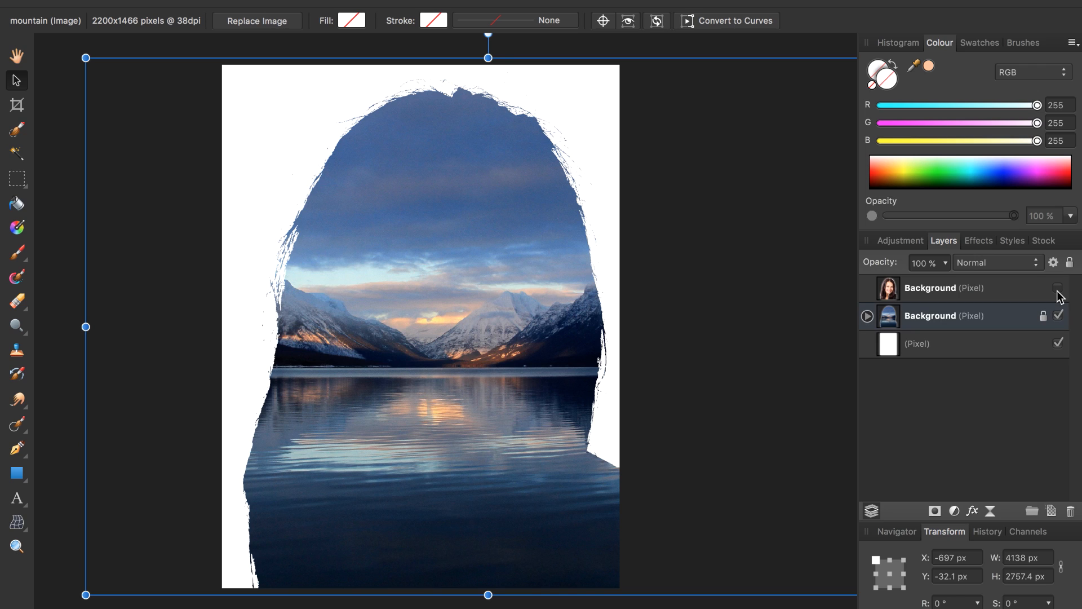
pyautogui.click(1057, 289)
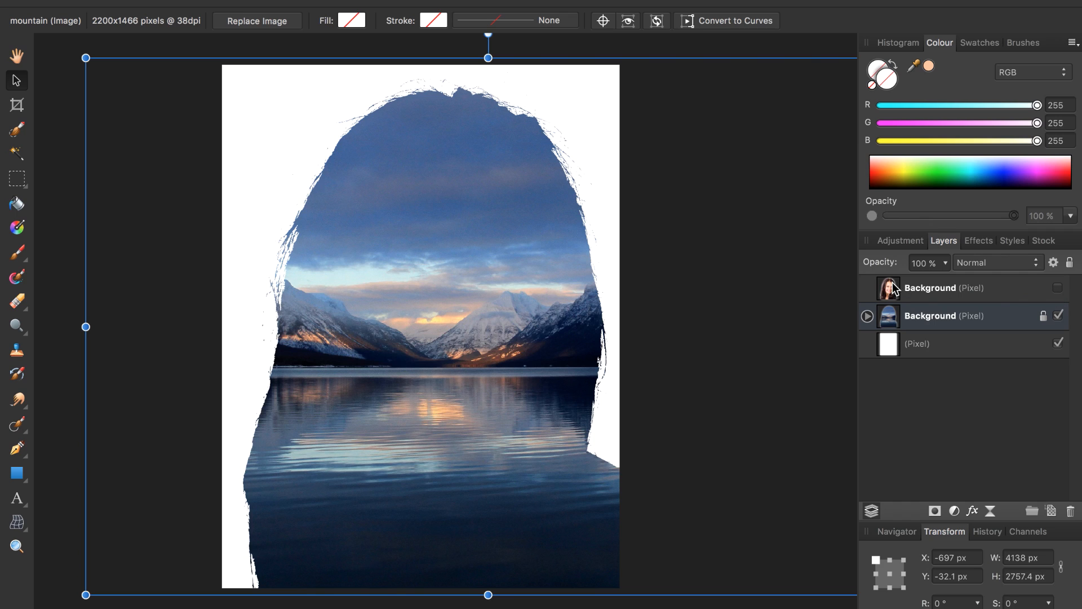
pyautogui.click(869, 316)
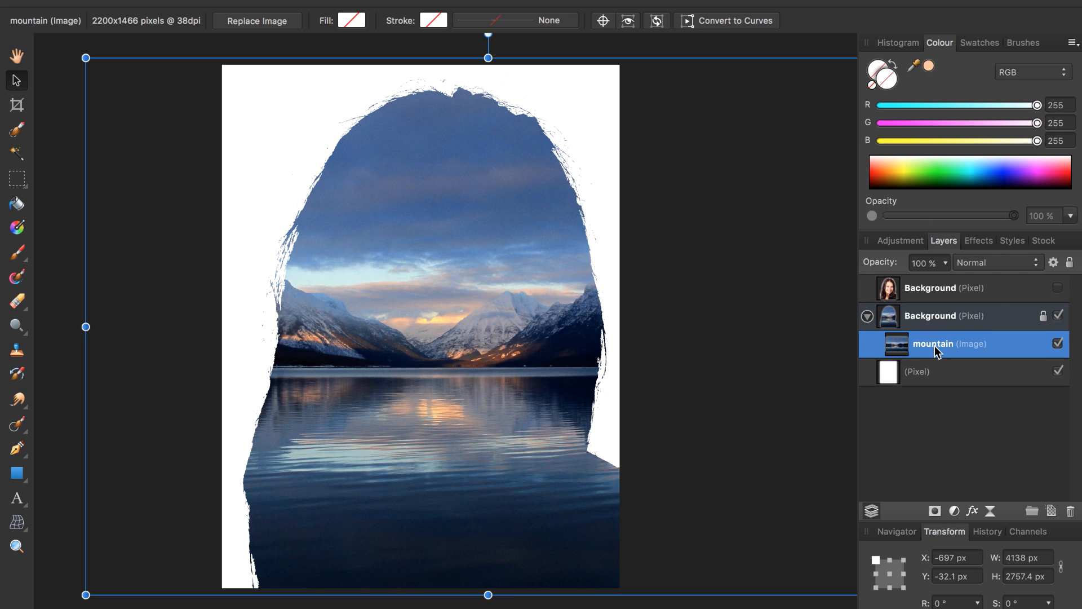
pyautogui.moveTo(734, 344)
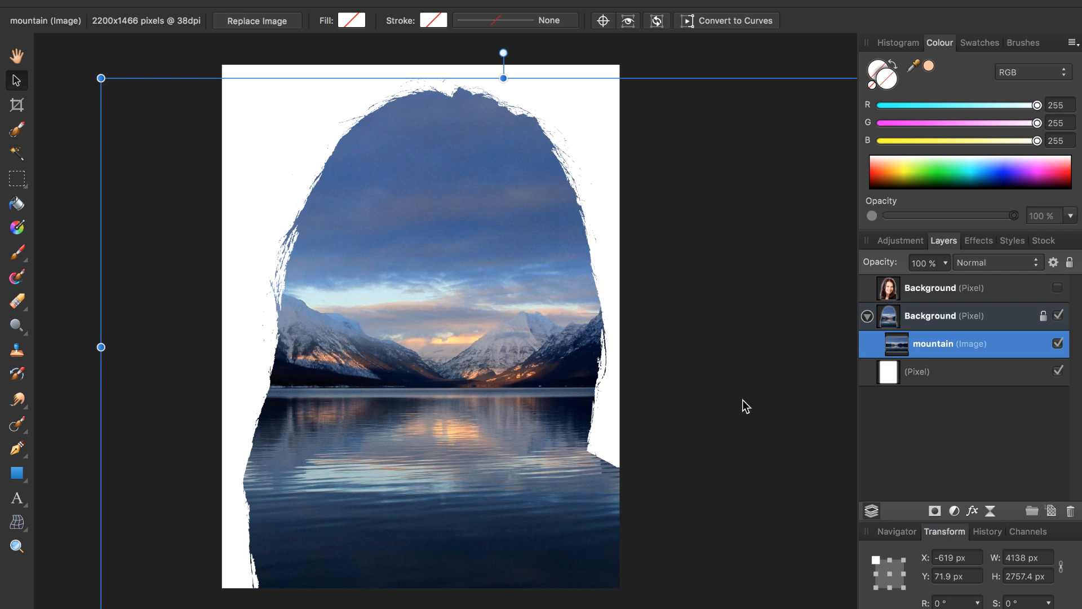
pyautogui.moveTo(790, 392)
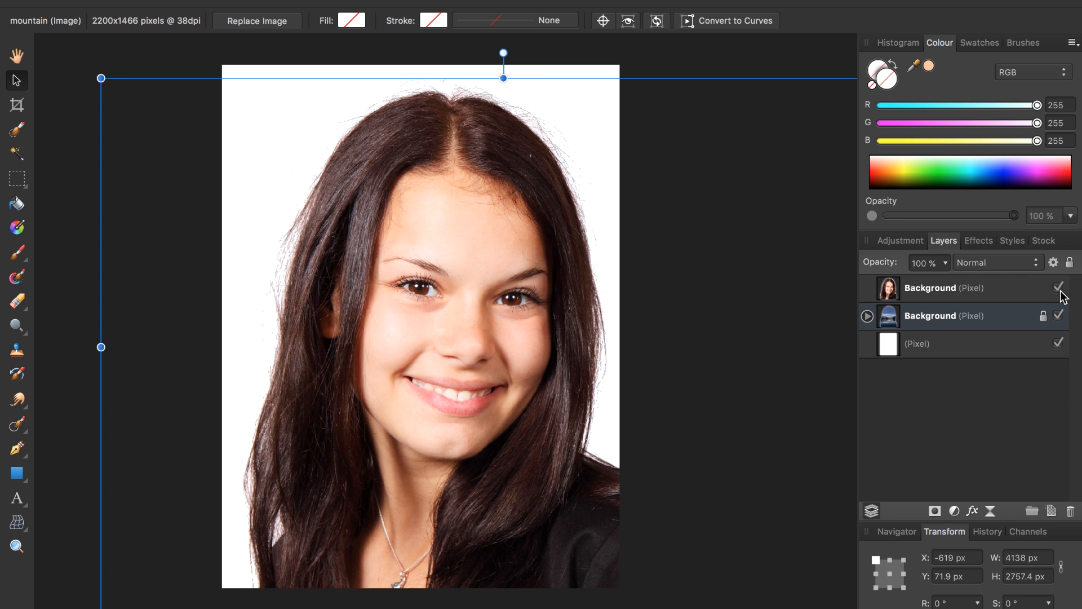
pyautogui.moveTo(1005, 295)
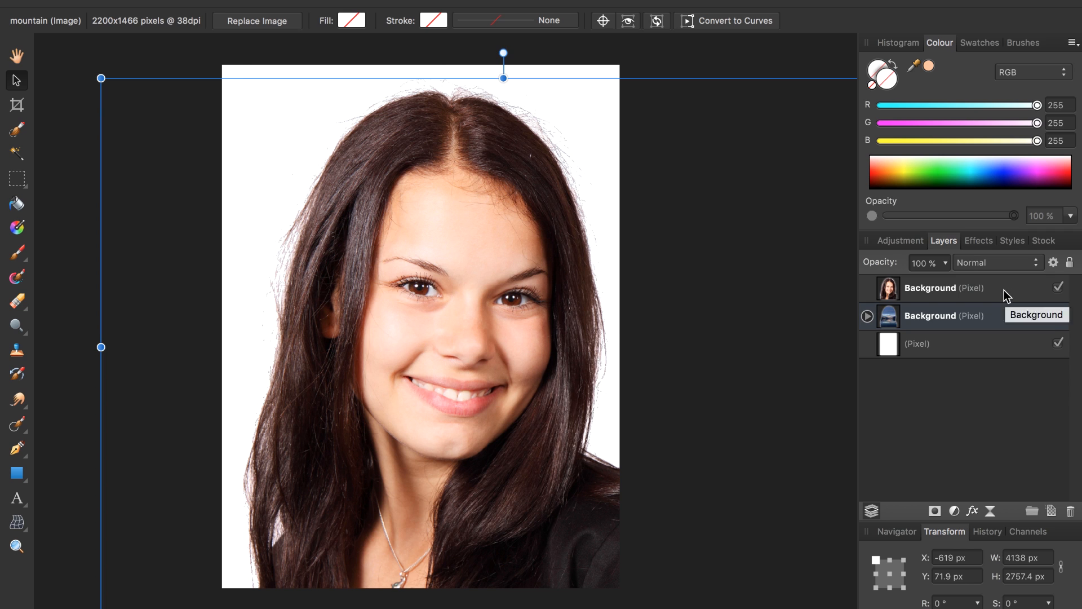
# - Set the top Background portrait layer's blend mode to Average
pyautogui.click(943, 288)
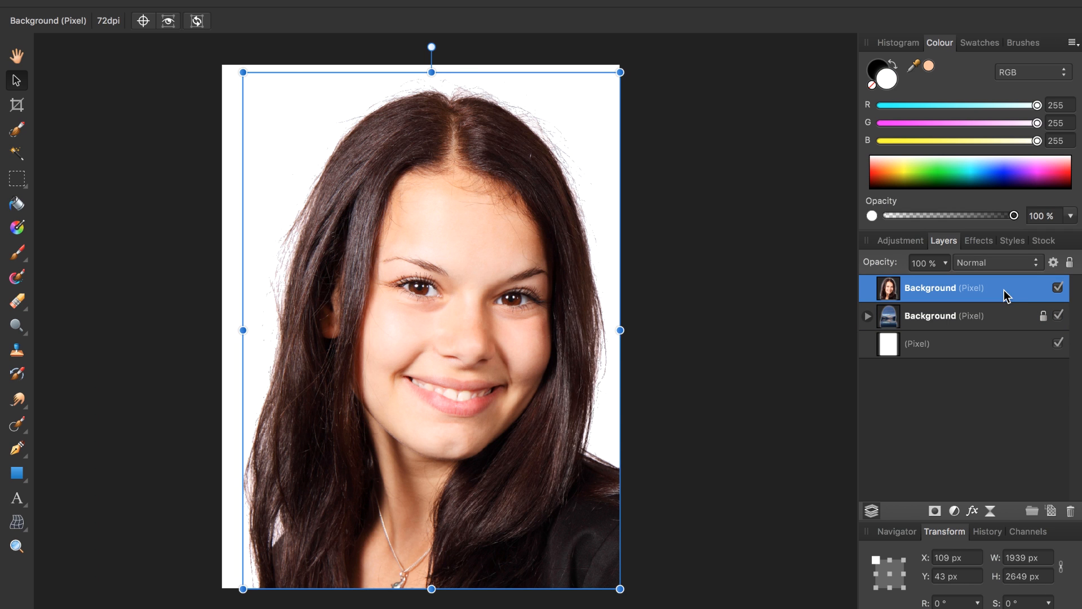
pyautogui.click(994, 262)
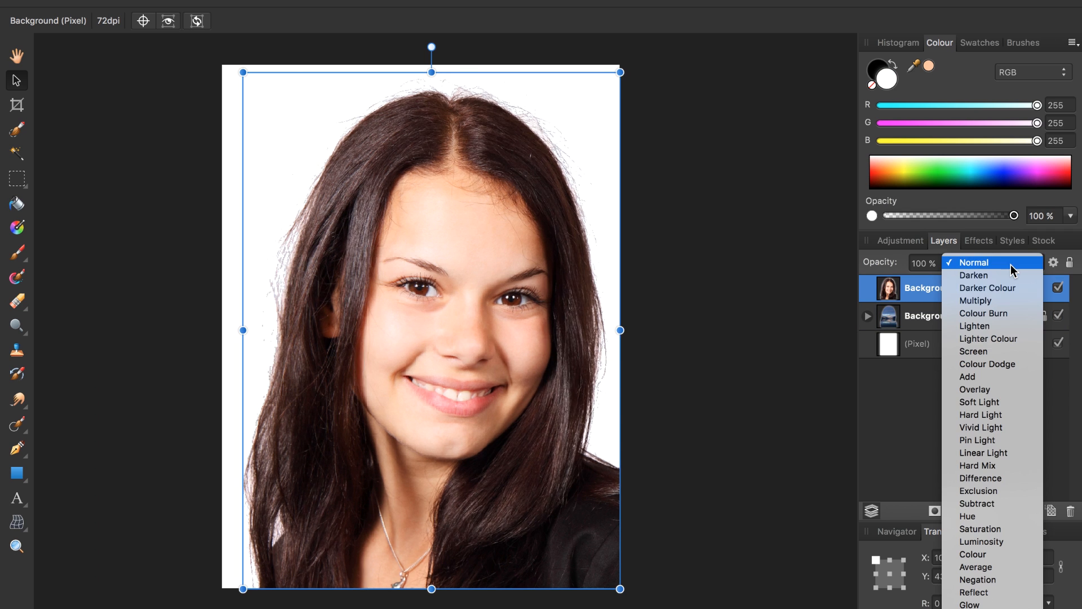
pyautogui.click(975, 566)
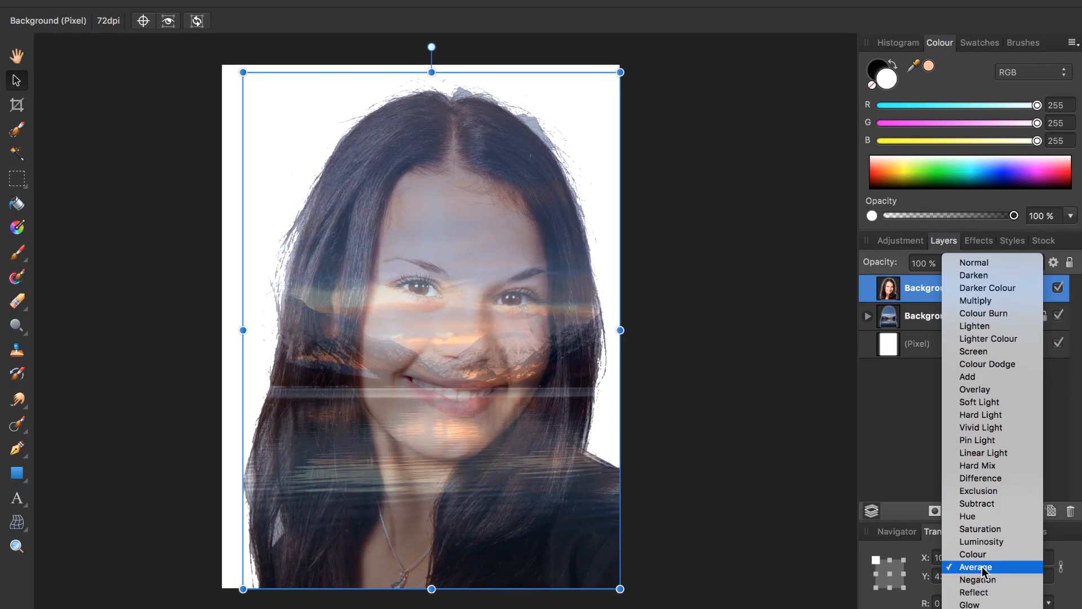
pyautogui.click(977, 566)
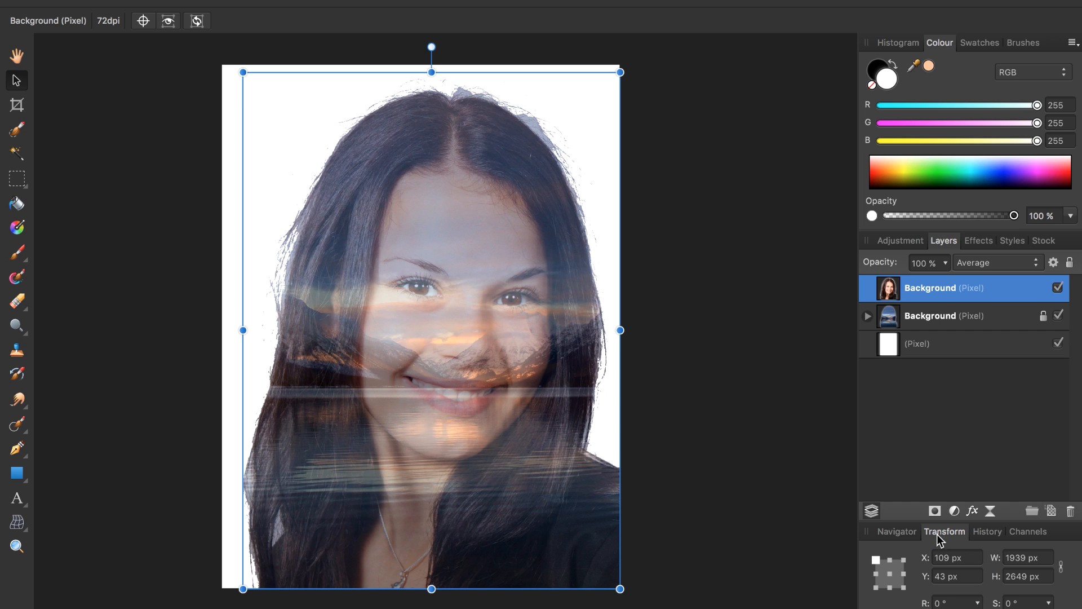
# - Add a mask to the top portrait layer and choose the Paint Brush tool
pyautogui.click(935, 510)
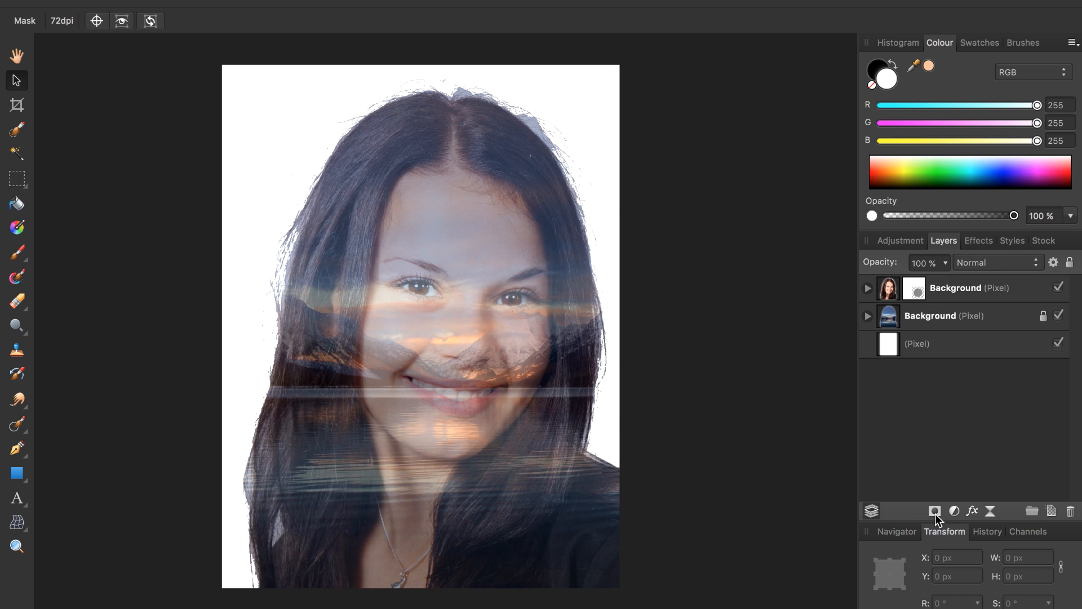
pyautogui.moveTo(792, 464)
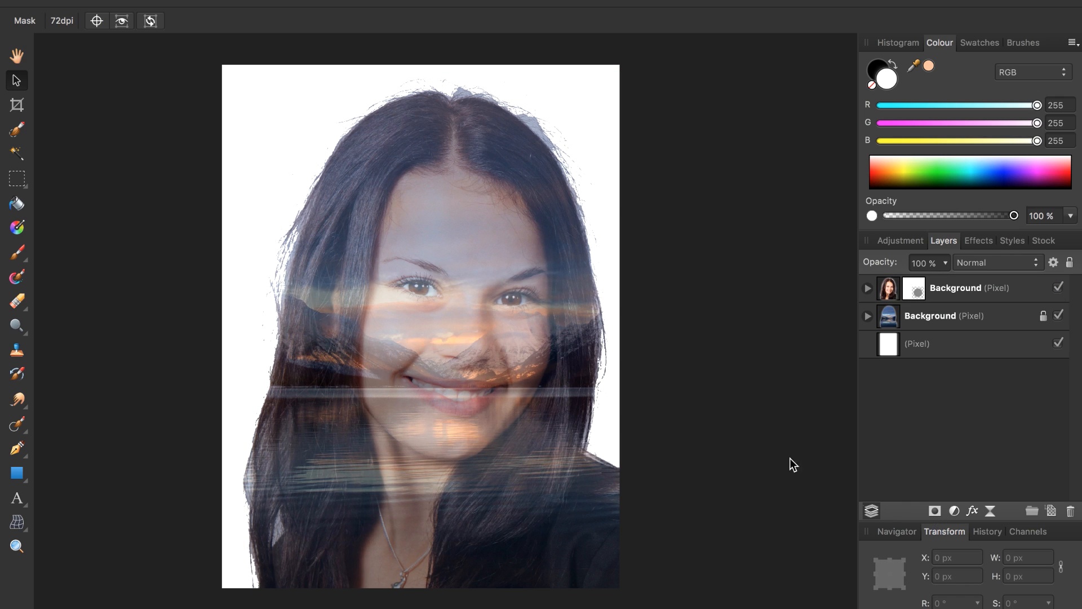
pyautogui.moveTo(560, 565)
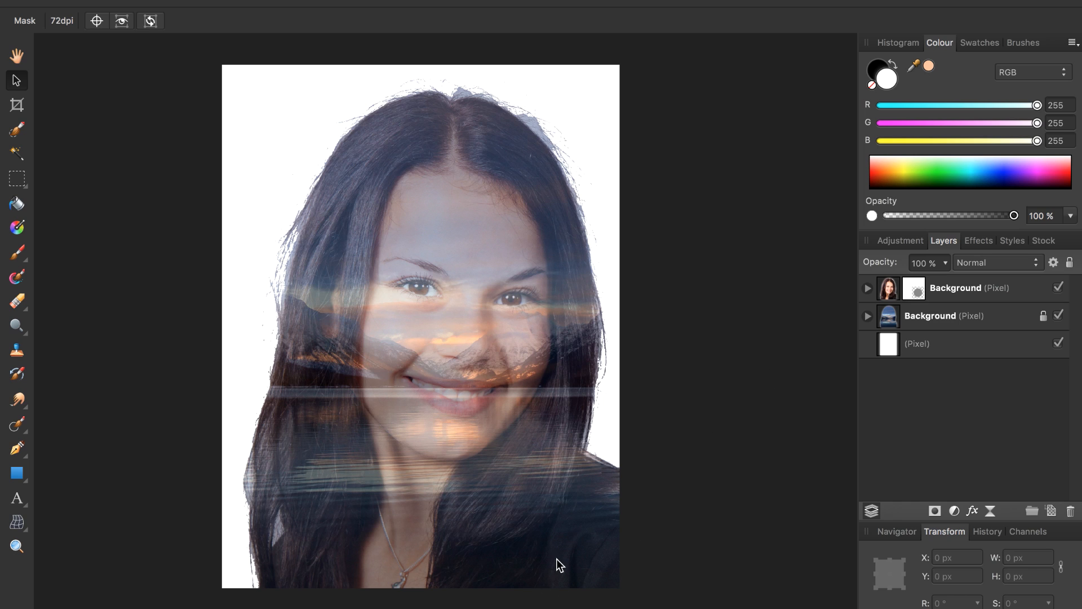
pyautogui.moveTo(560, 552)
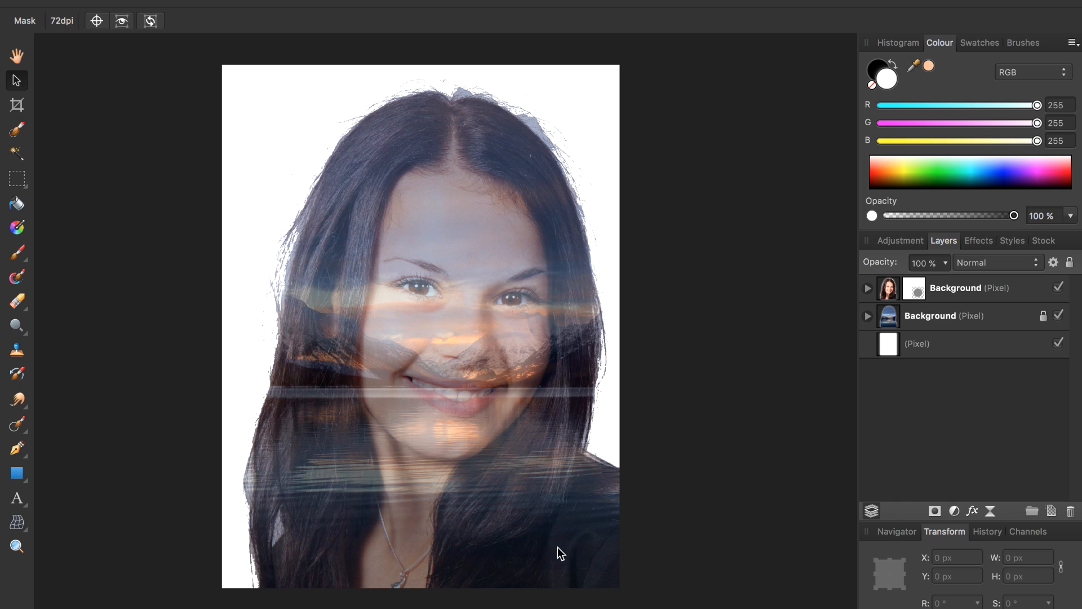
pyautogui.moveTo(566, 558)
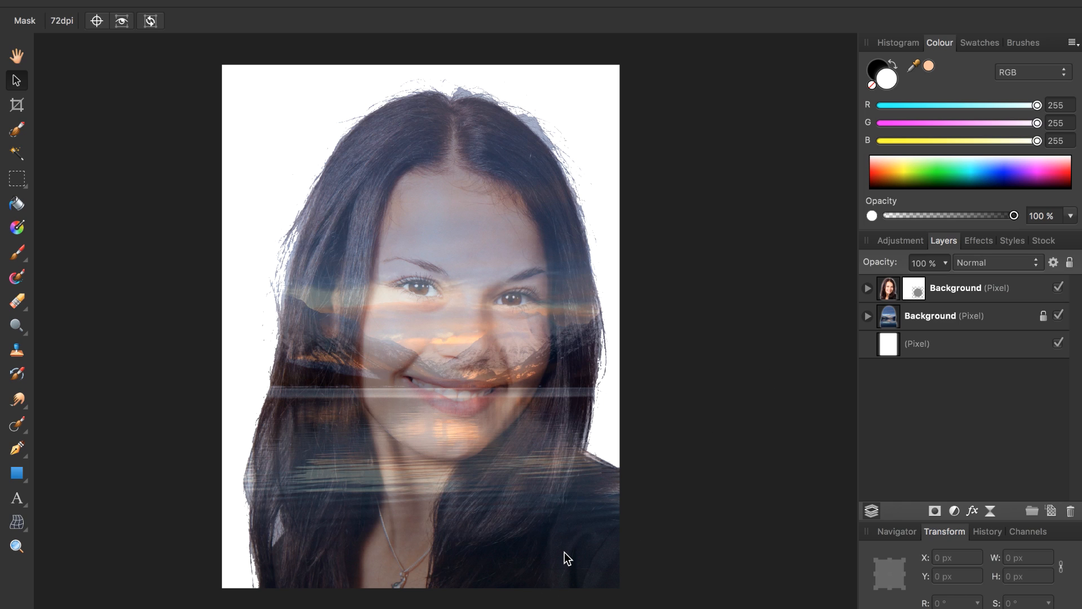
pyautogui.moveTo(672, 518)
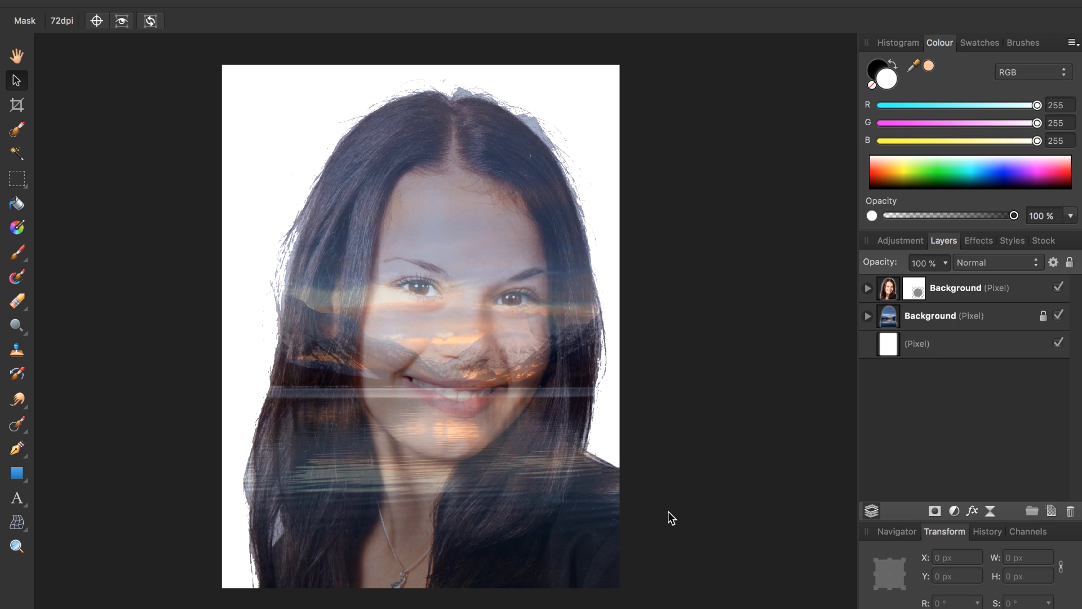
pyautogui.click(16, 253)
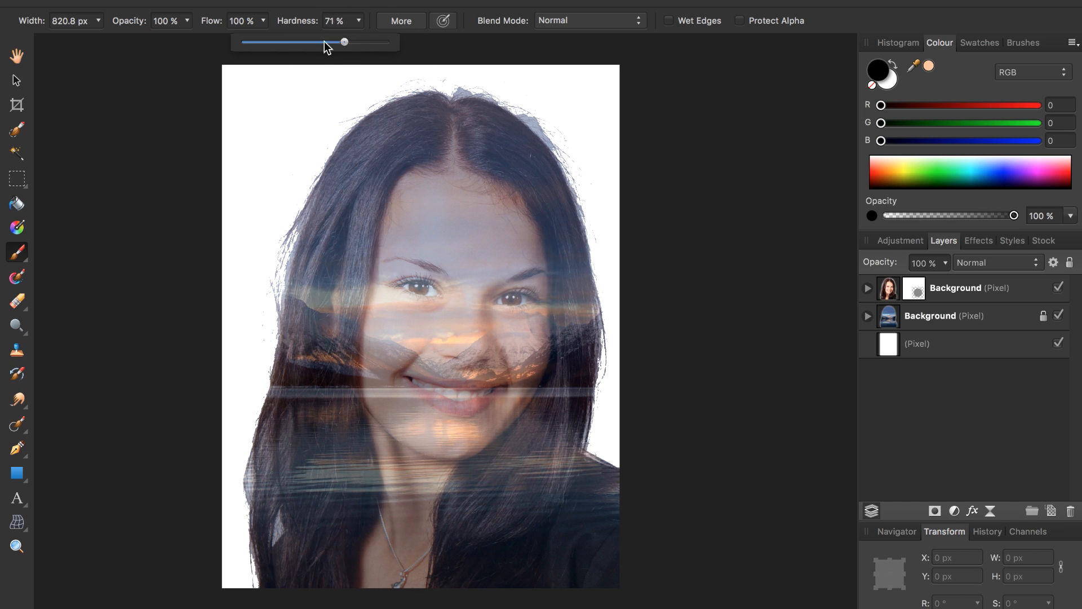
# - Set brush Hardness to 0% and Flow to 36%, paint the mask, then switch to white
pyautogui.moveTo(345, 41); pyautogui.dragTo(244, 42)
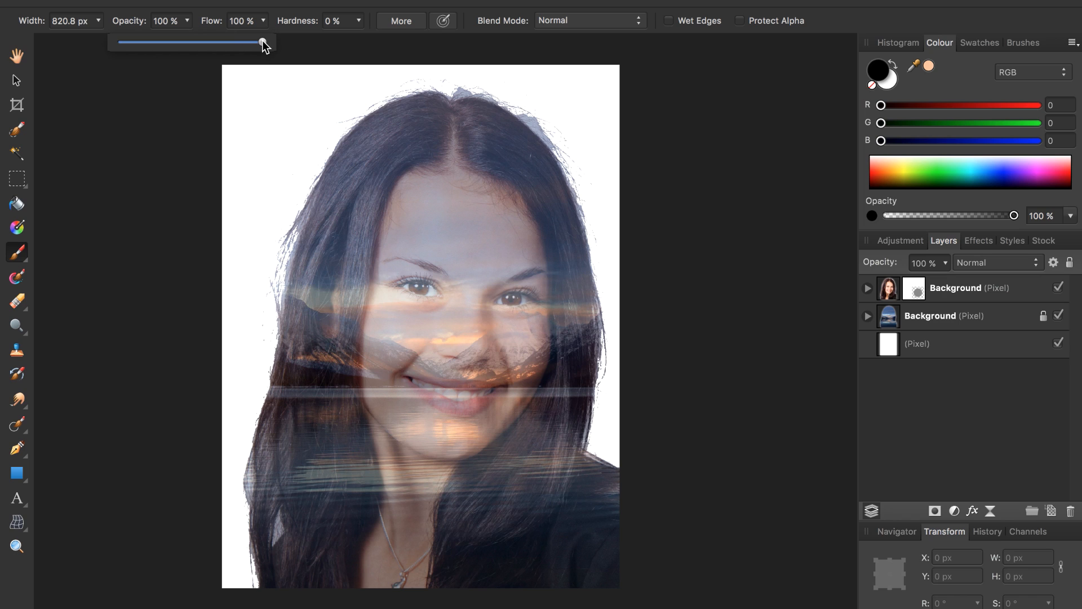
pyautogui.moveTo(262, 43); pyautogui.dragTo(145, 43)
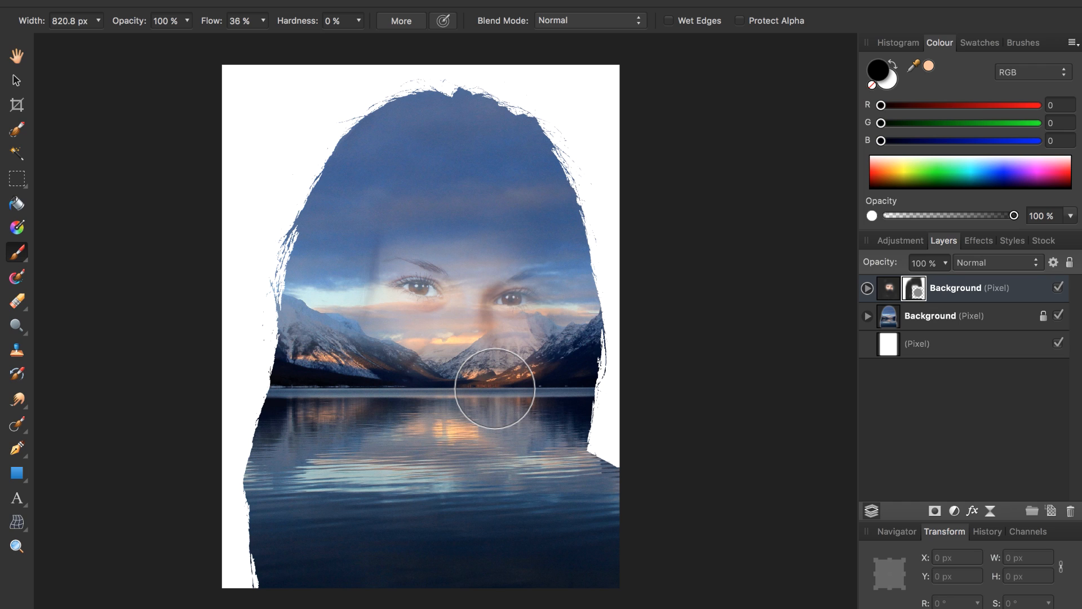
pyautogui.click(890, 76)
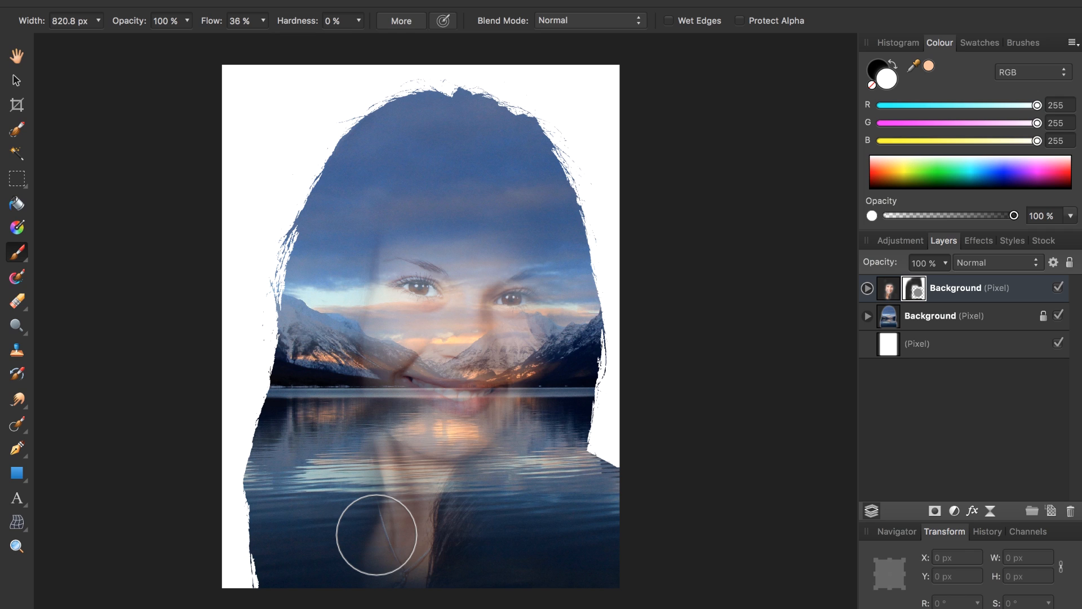
# - Add a Levels adjustment with black level 9% and white level 89%
pyautogui.click(953, 511)
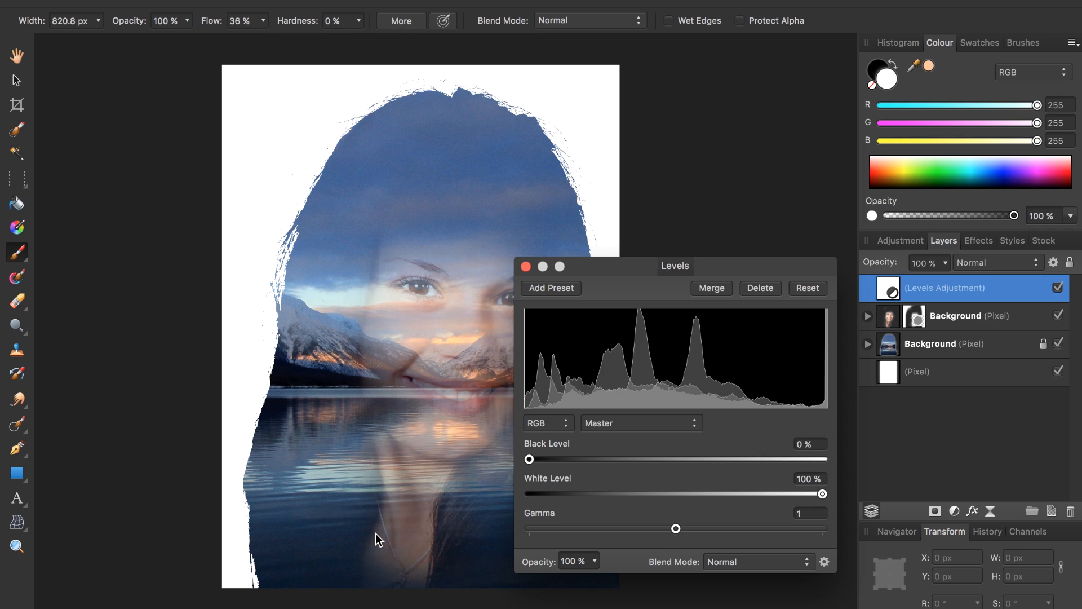
pyautogui.moveTo(530, 475)
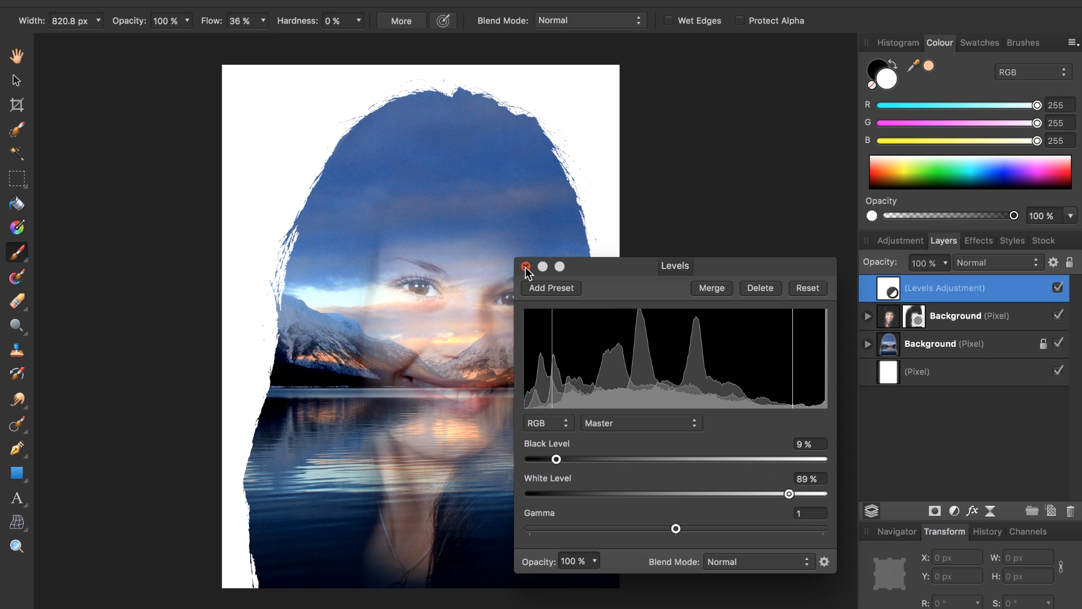
pyautogui.click(526, 267)
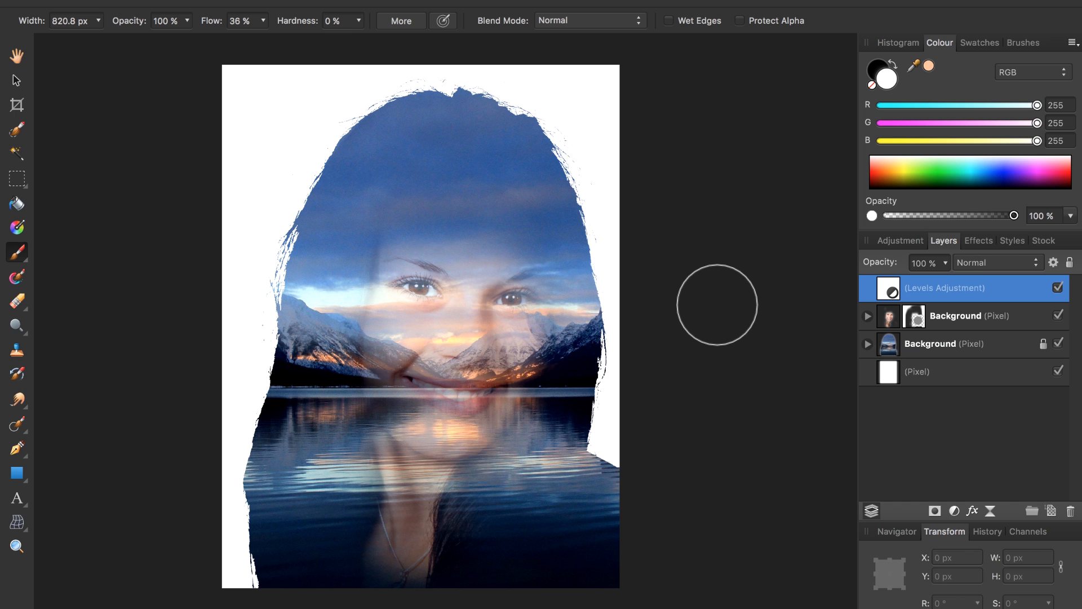